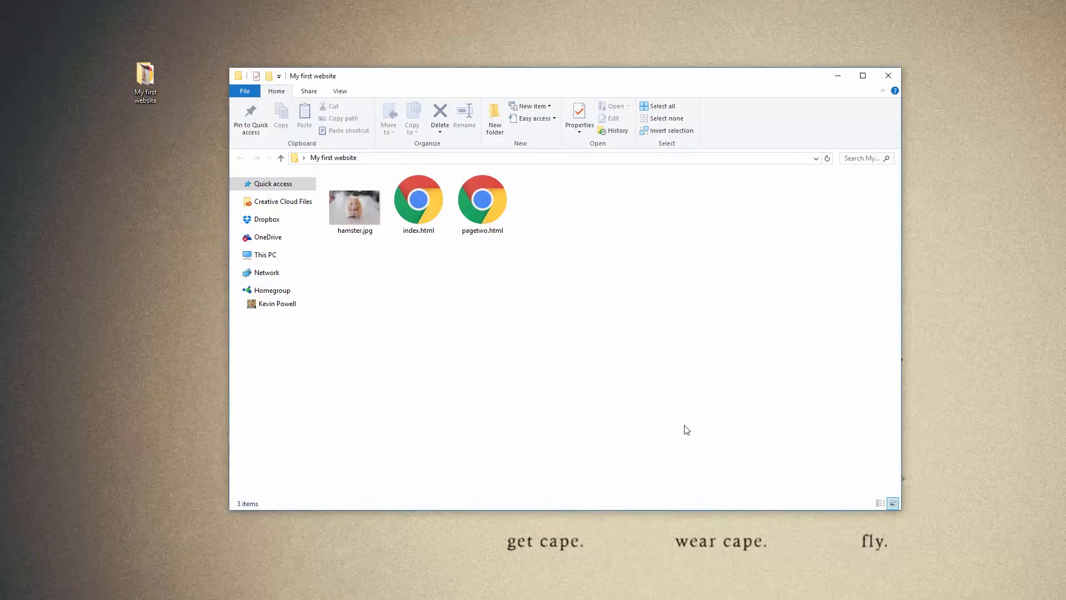
mouse_move(671, 390)
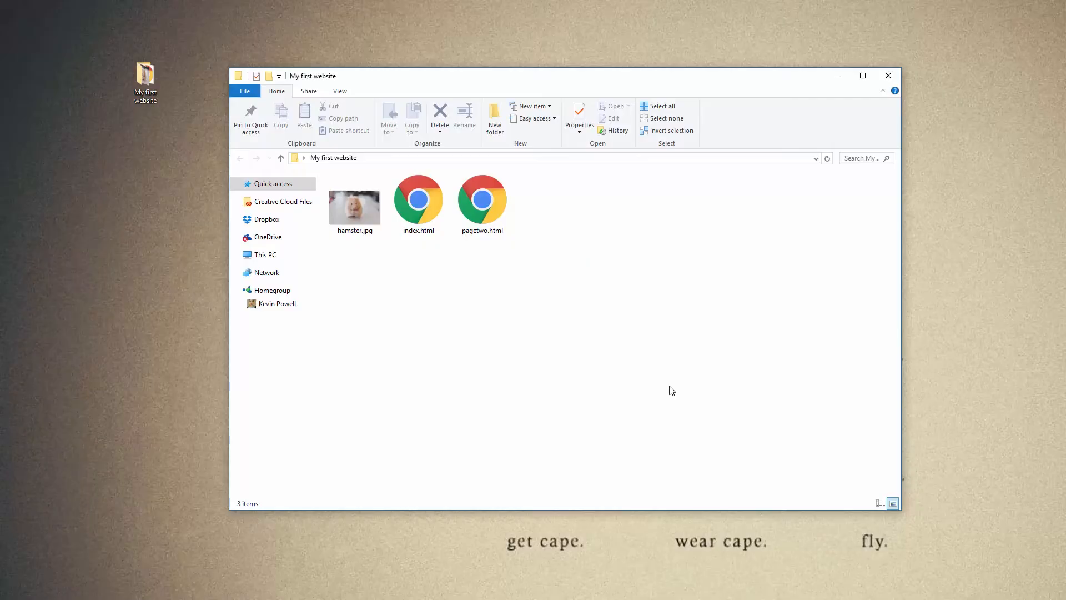
mouse_move(657, 371)
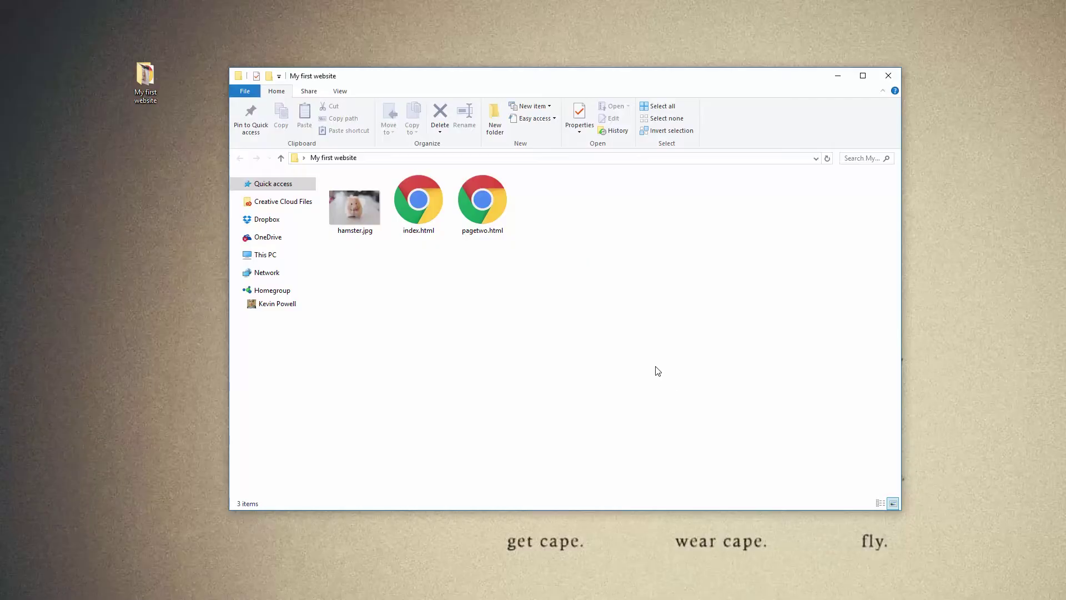
- Make a new folder named img and drag hamster.jpg into it
left_click(494, 117)
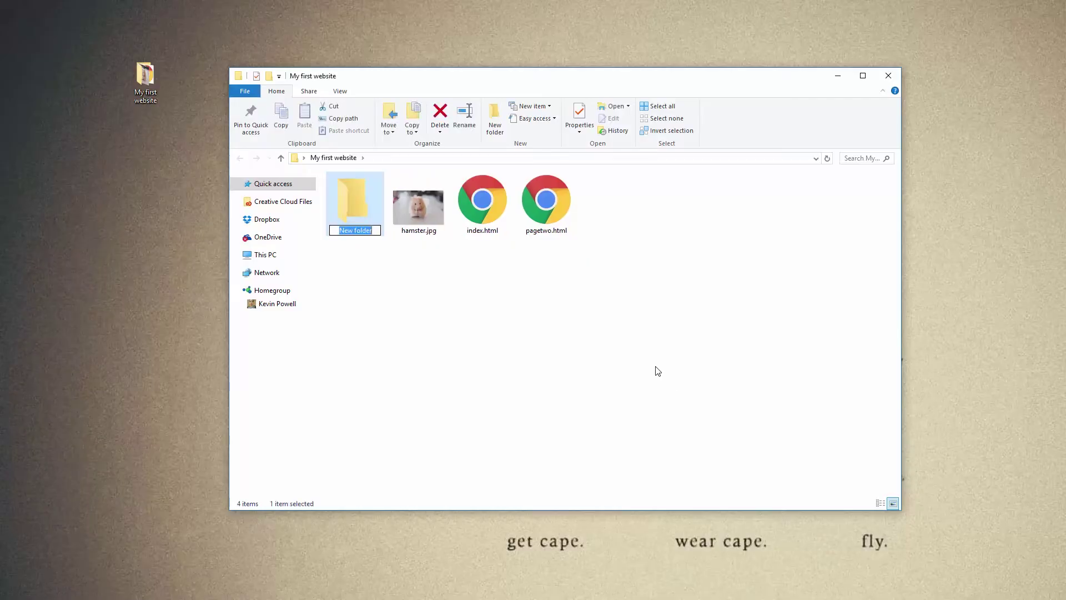
type("img")
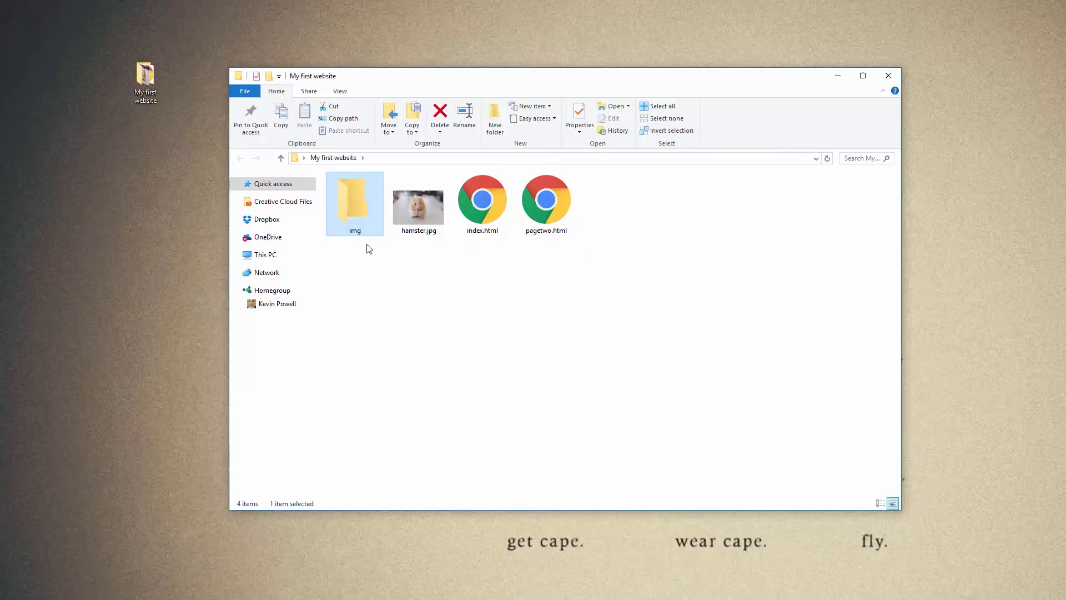
mouse_move(415, 237)
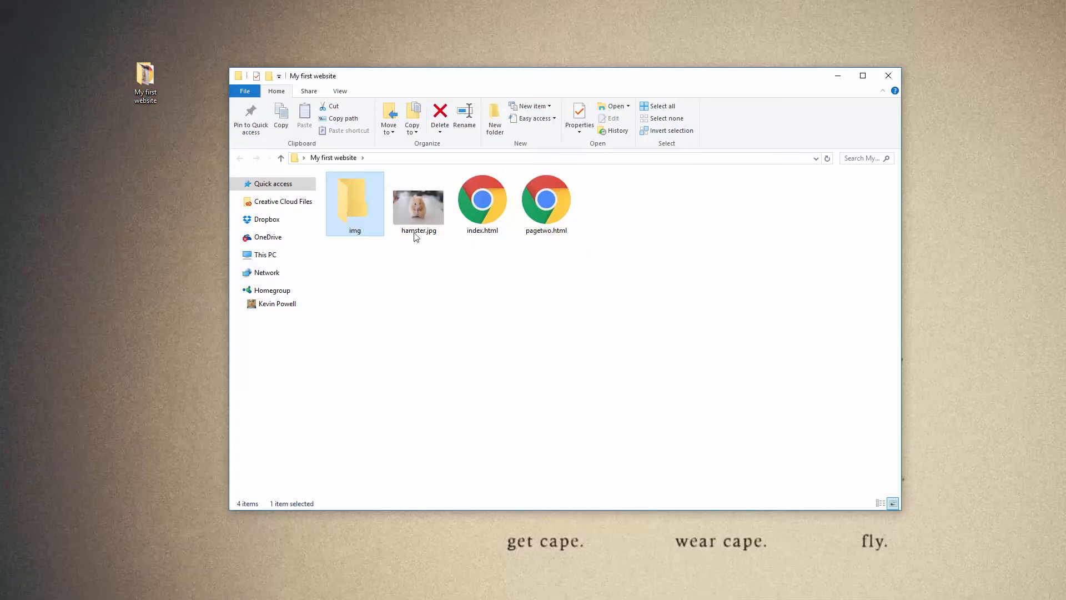
left_click_drag(418, 204, 353, 204)
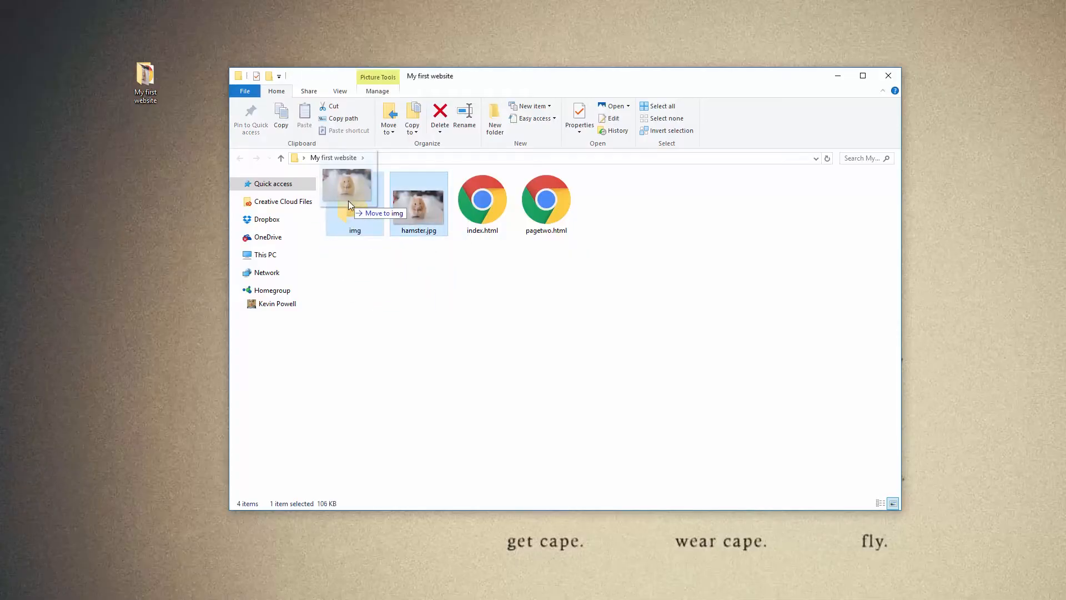
left_click_drag(418, 200, 354, 187)
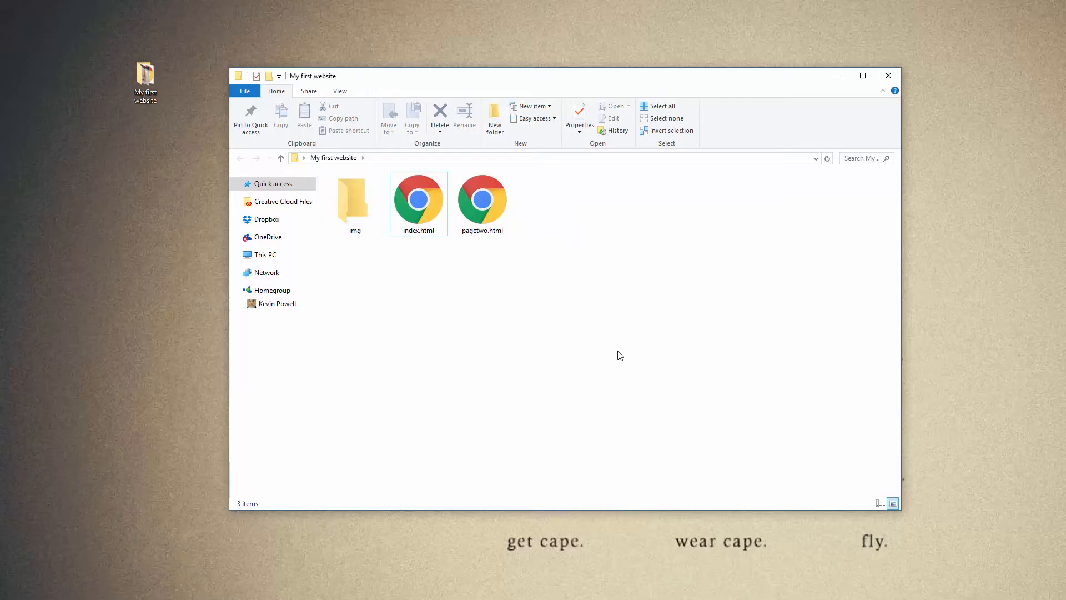
mouse_move(575, 302)
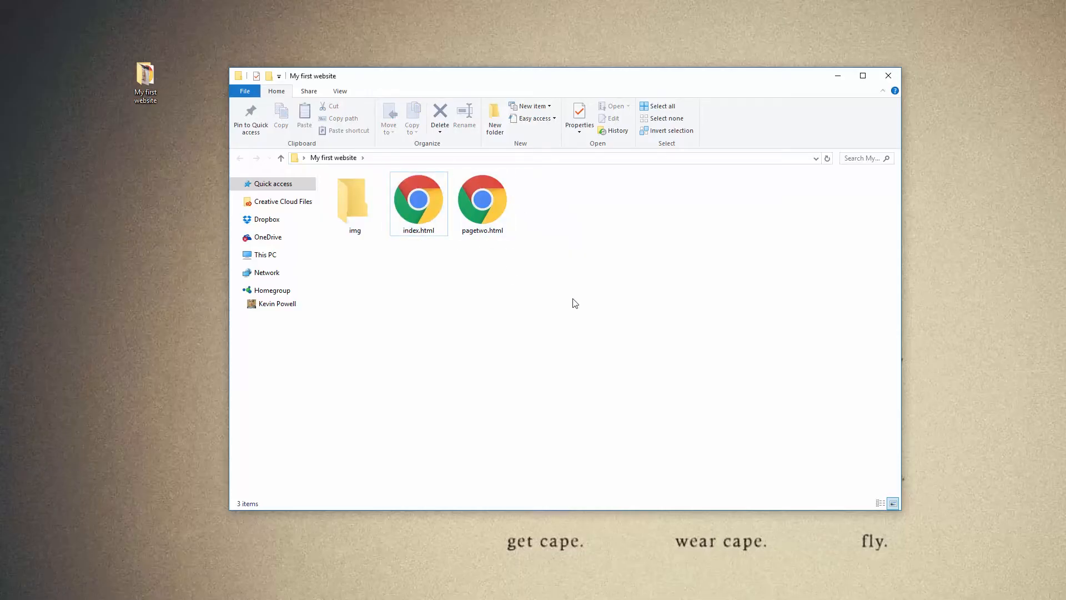
mouse_move(515, 283)
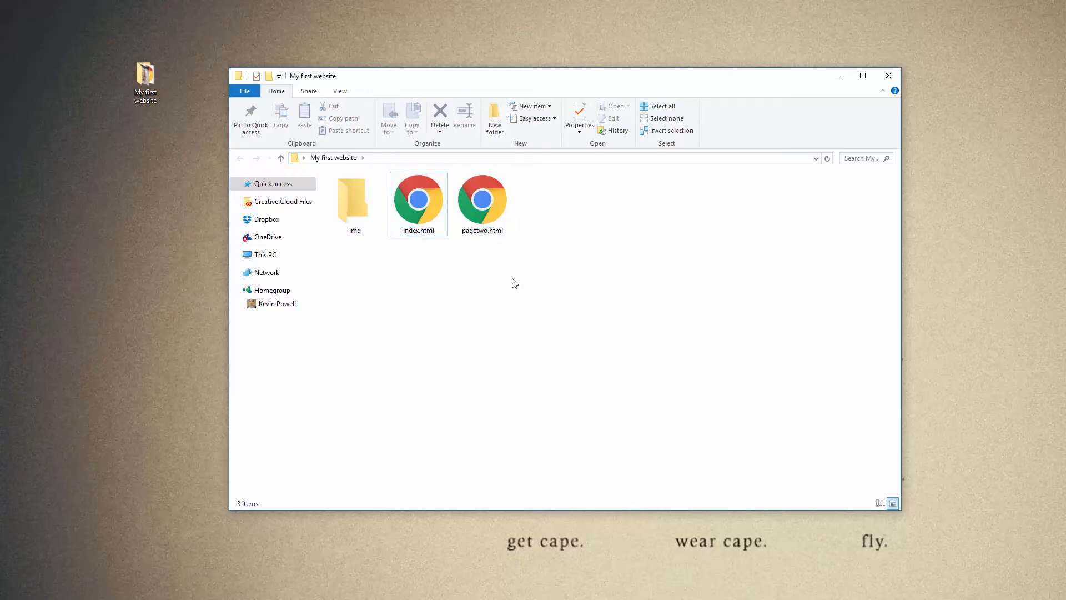
mouse_move(502, 228)
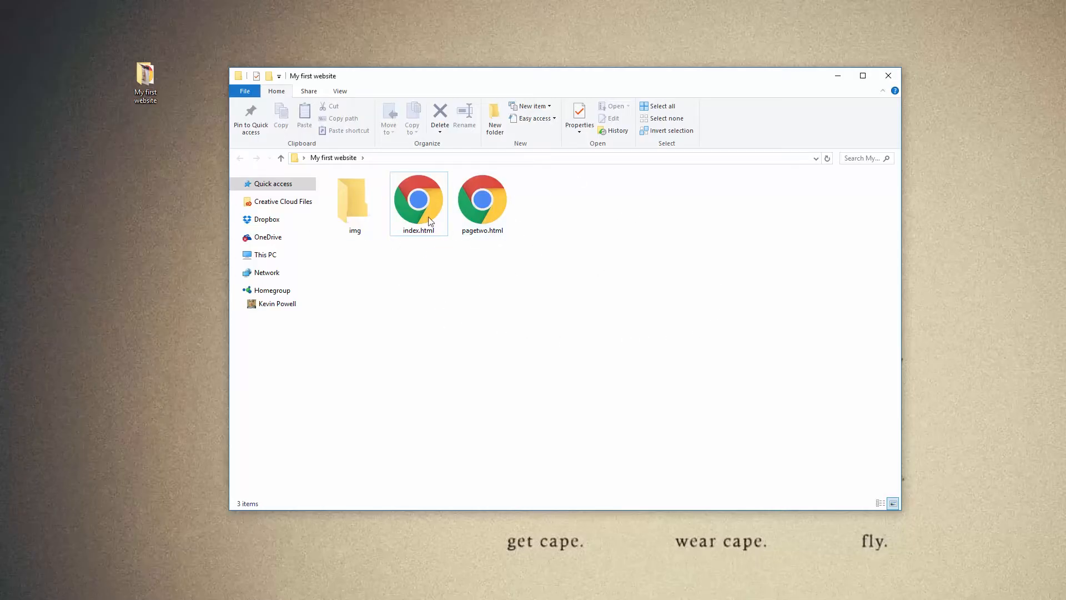
- Create a second new folder named css beside img and confirm its name
left_click(354, 203)
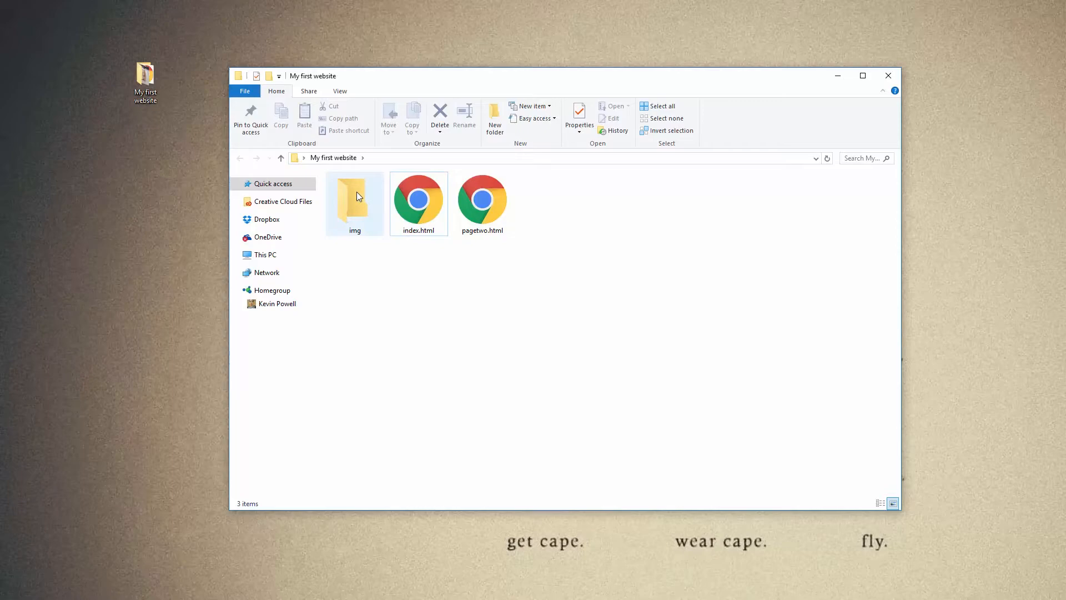
left_click(440, 284)
type("c")
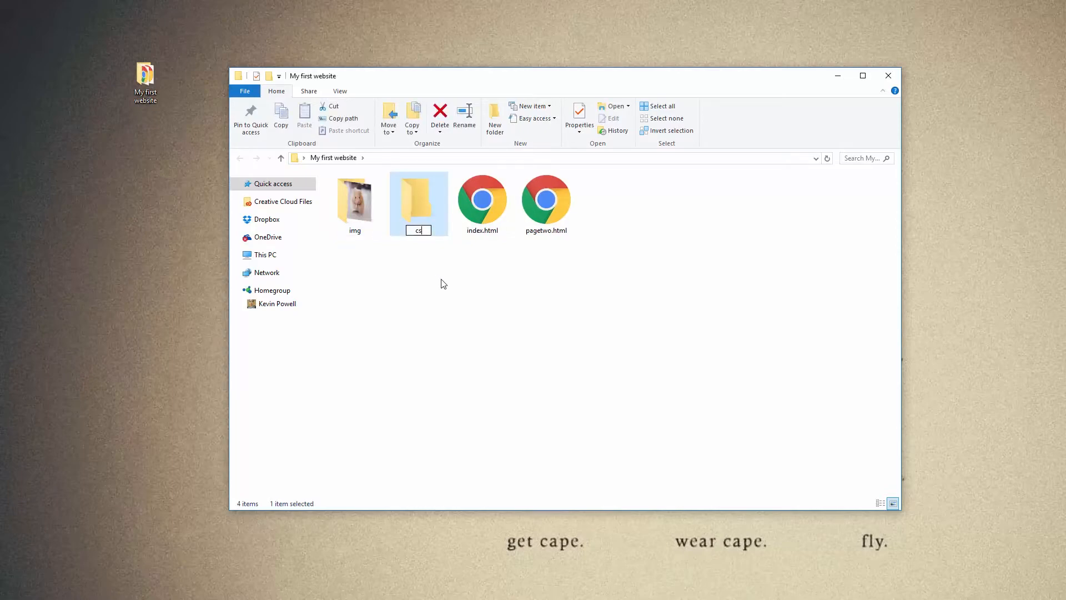
type("s")
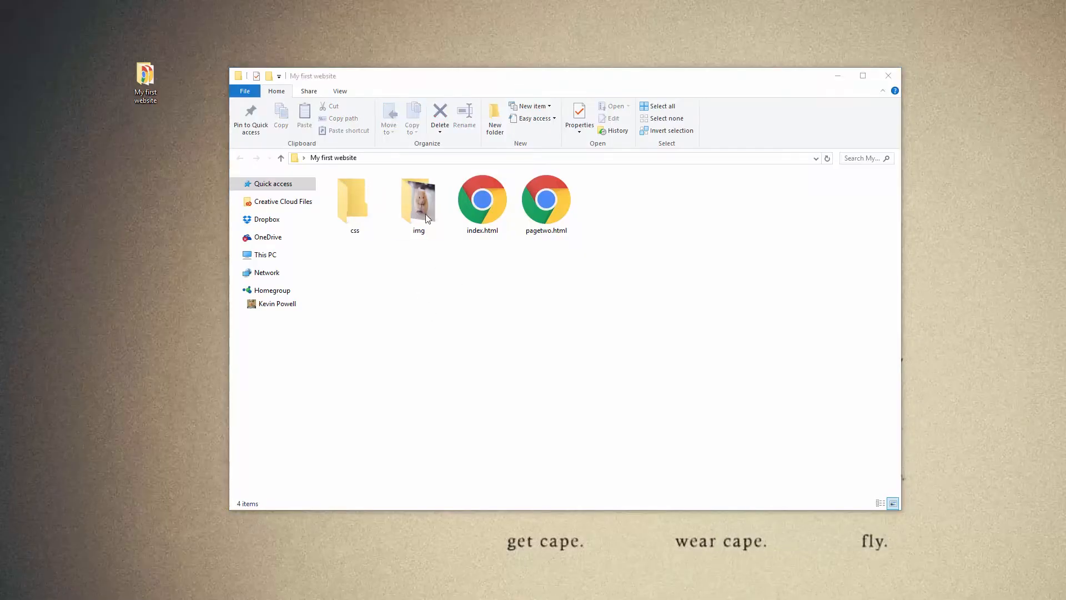
left_click(354, 199)
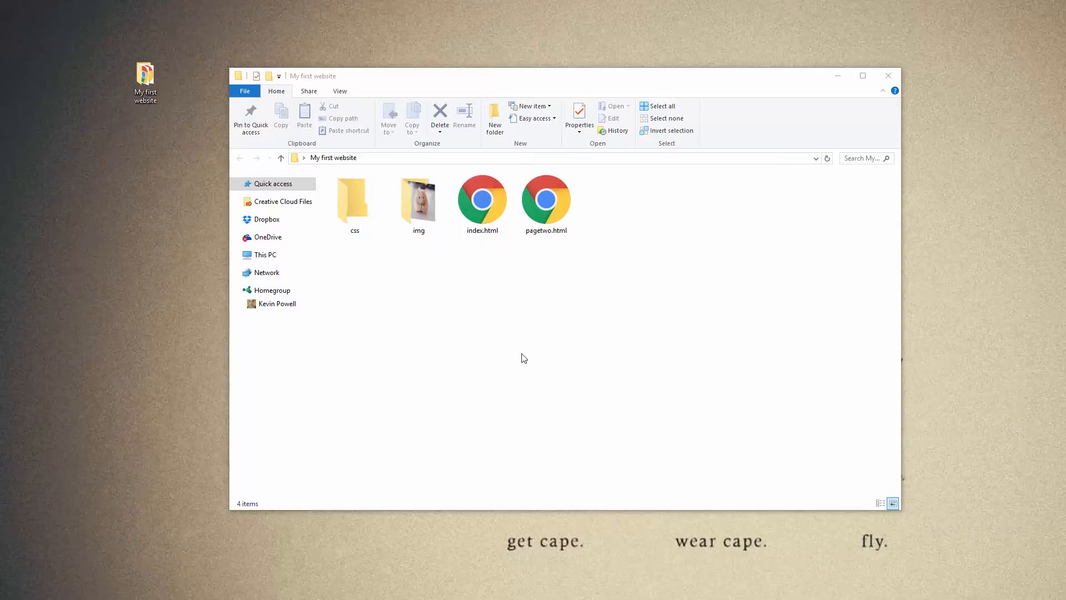
mouse_move(538, 369)
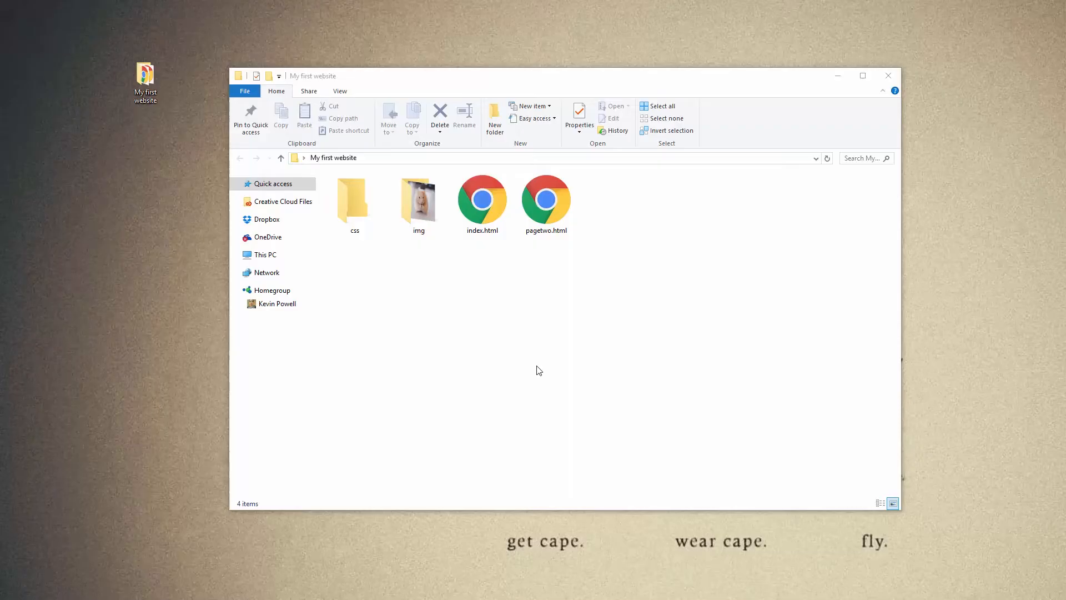
mouse_move(459, 332)
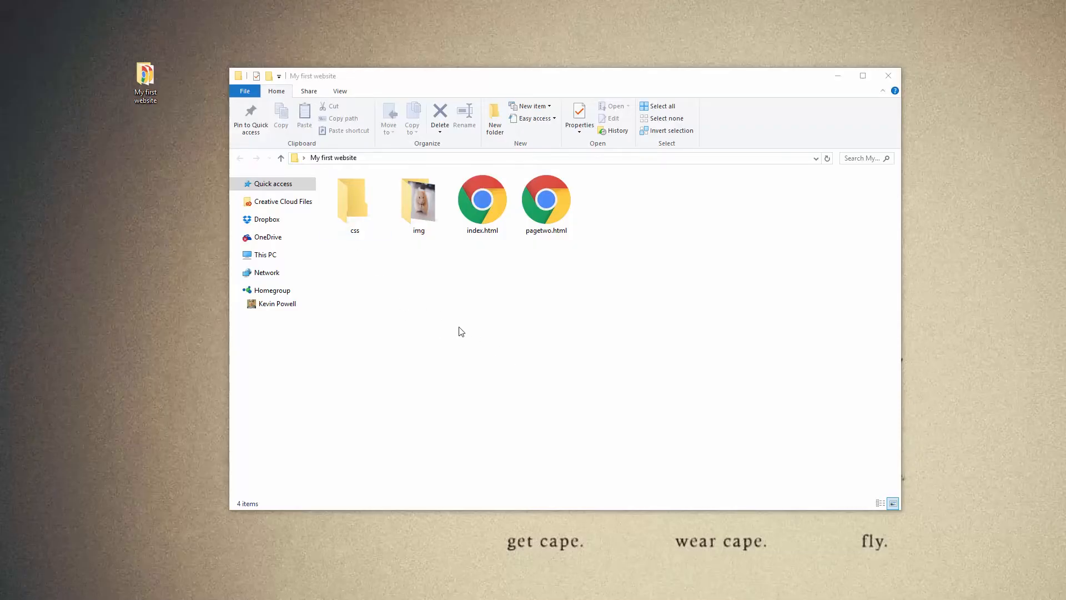
left_click(481, 200)
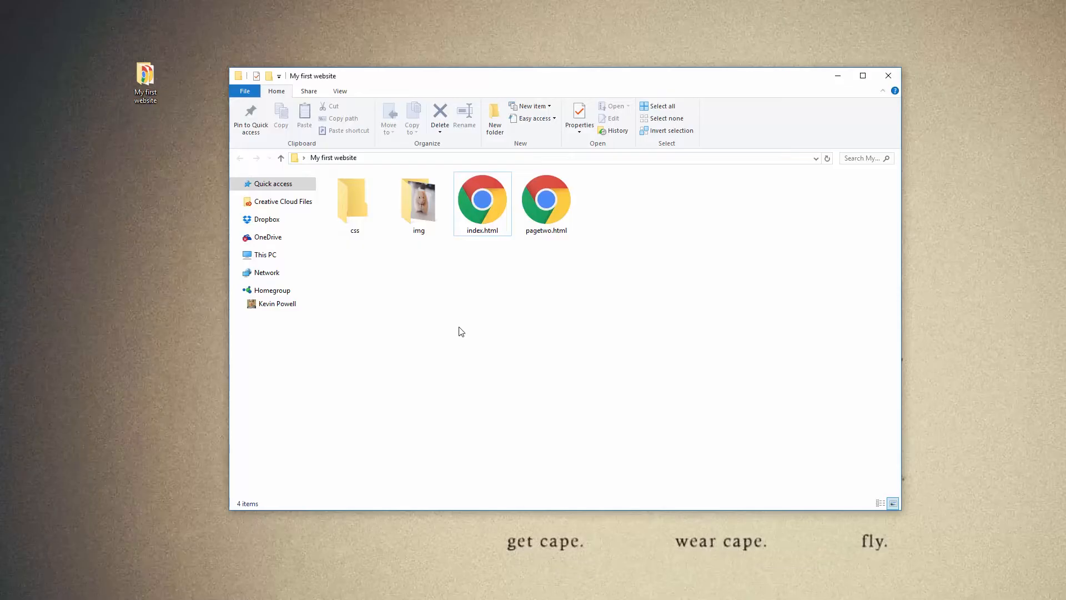
left_click(494, 117)
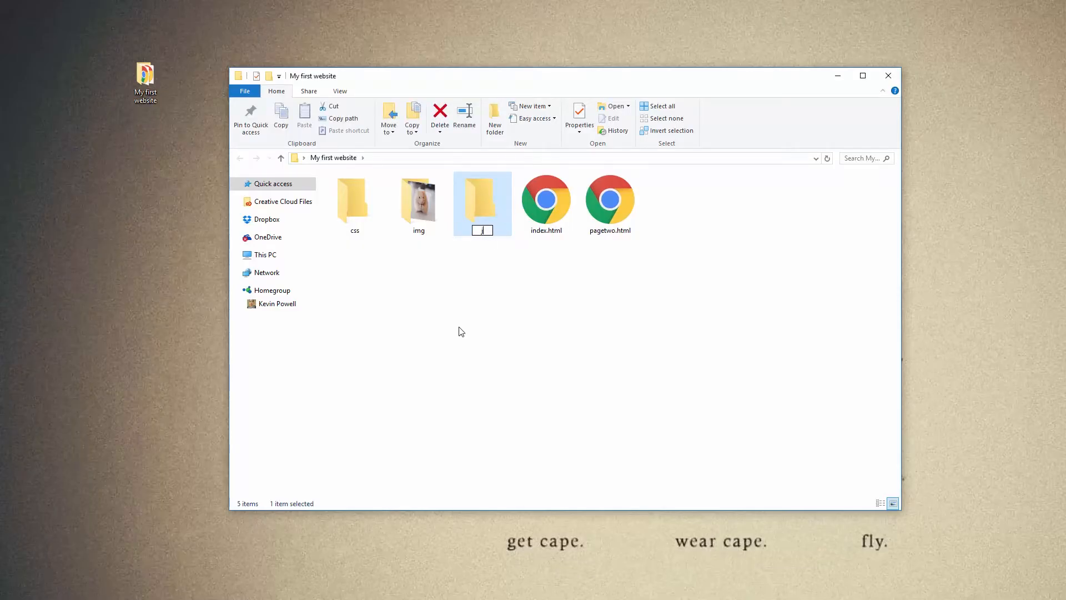
type("javascrip")
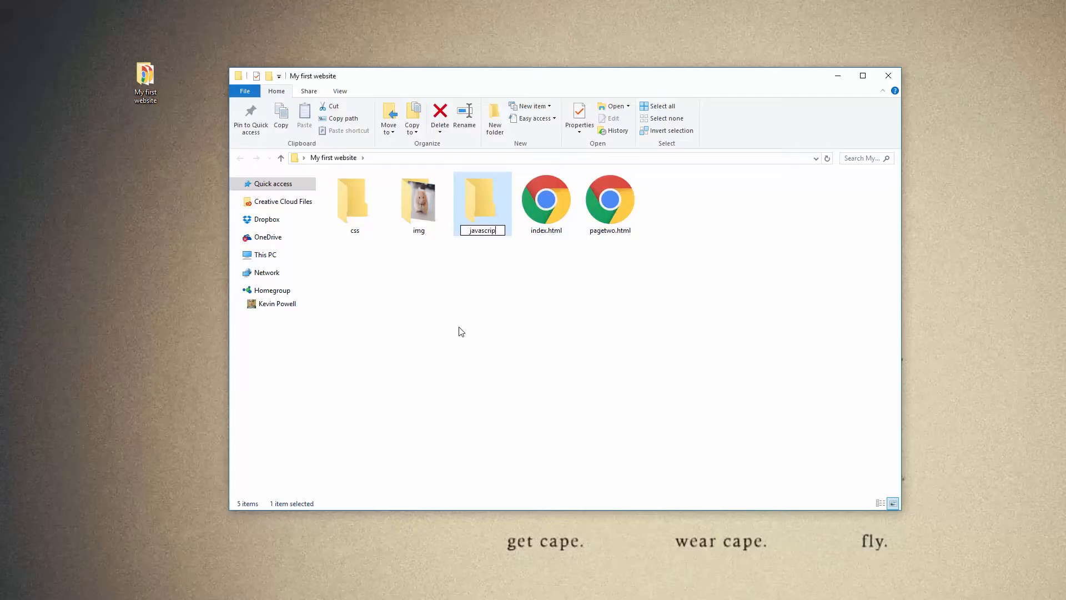
type("js")
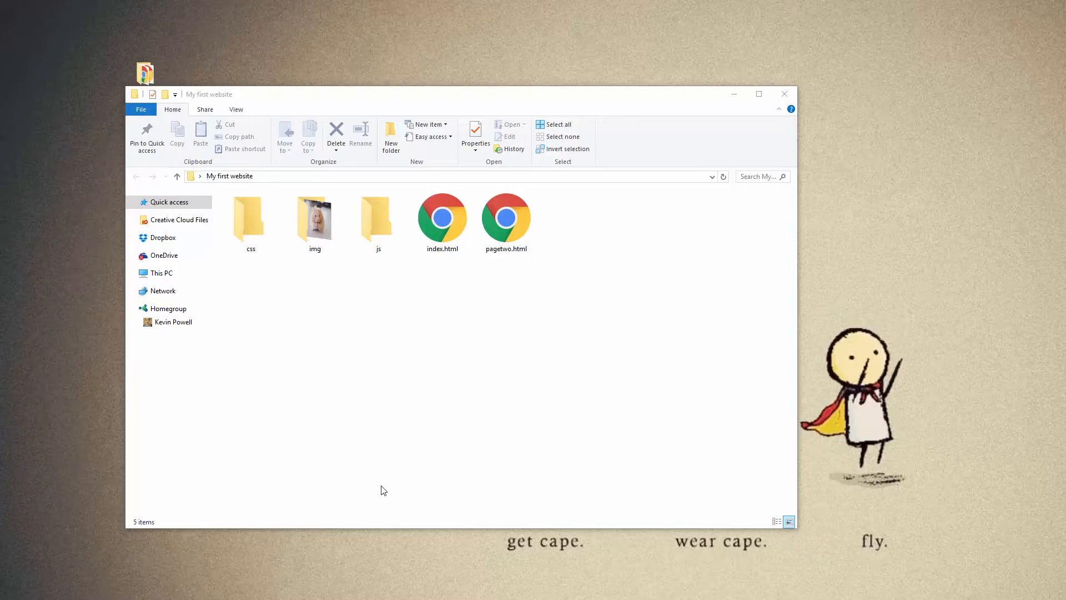
mouse_move(335, 346)
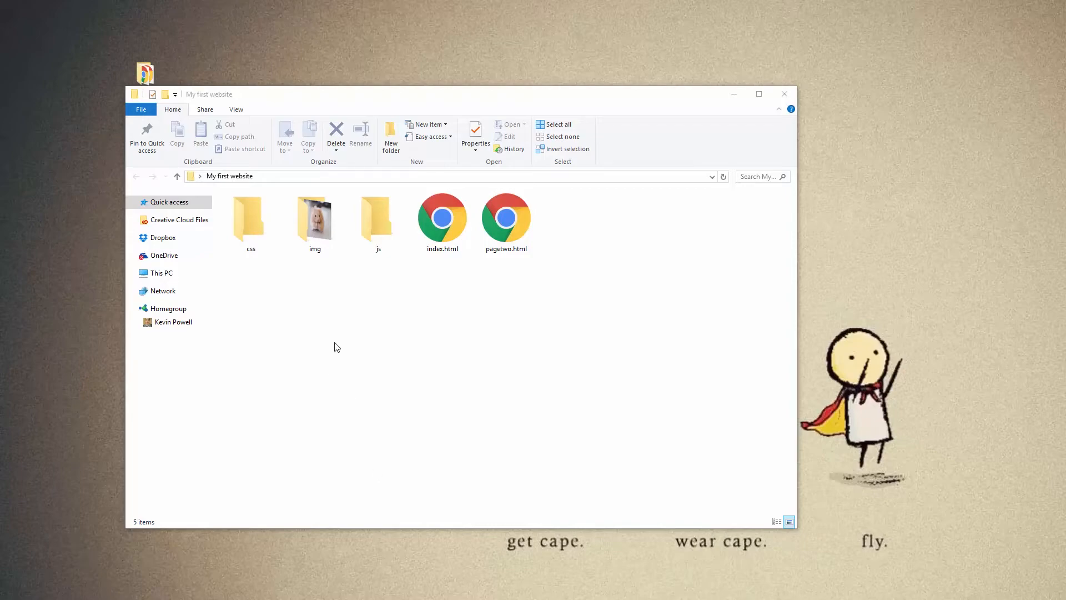
mouse_move(402, 320)
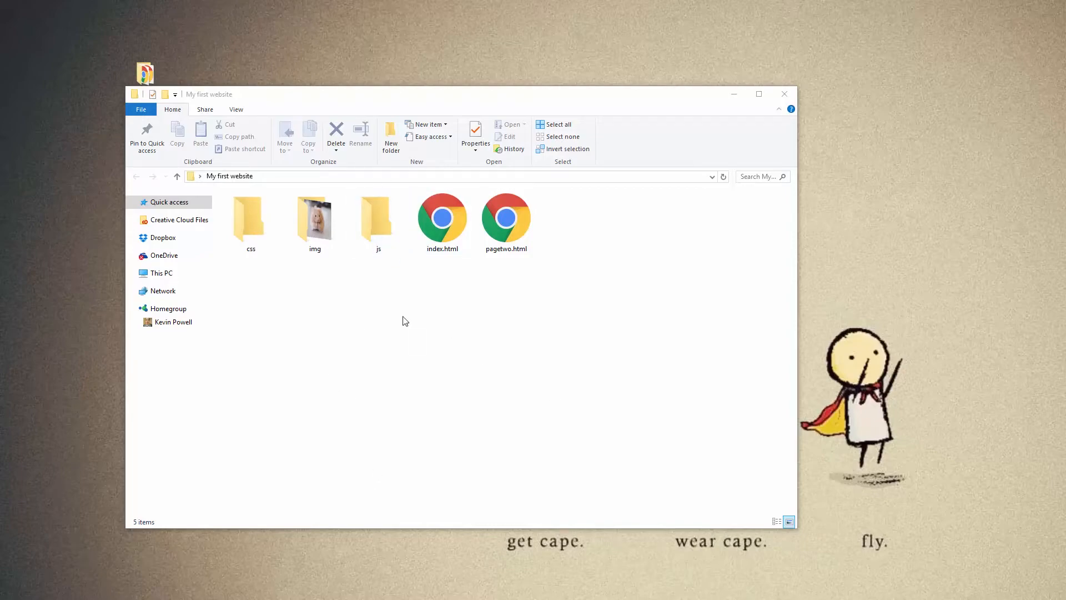
mouse_move(362, 286)
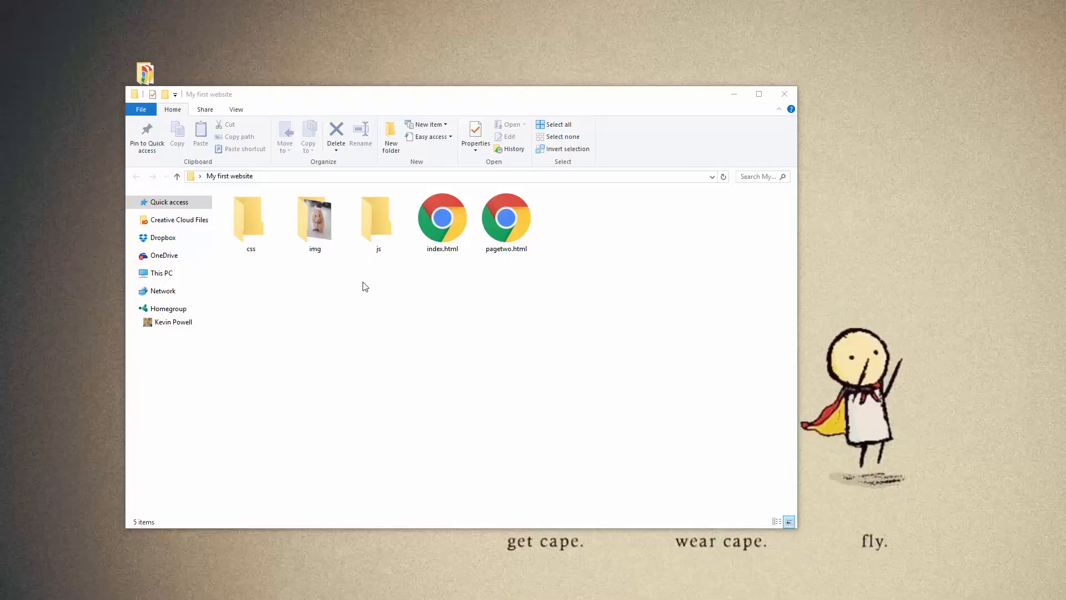
mouse_move(240, 301)
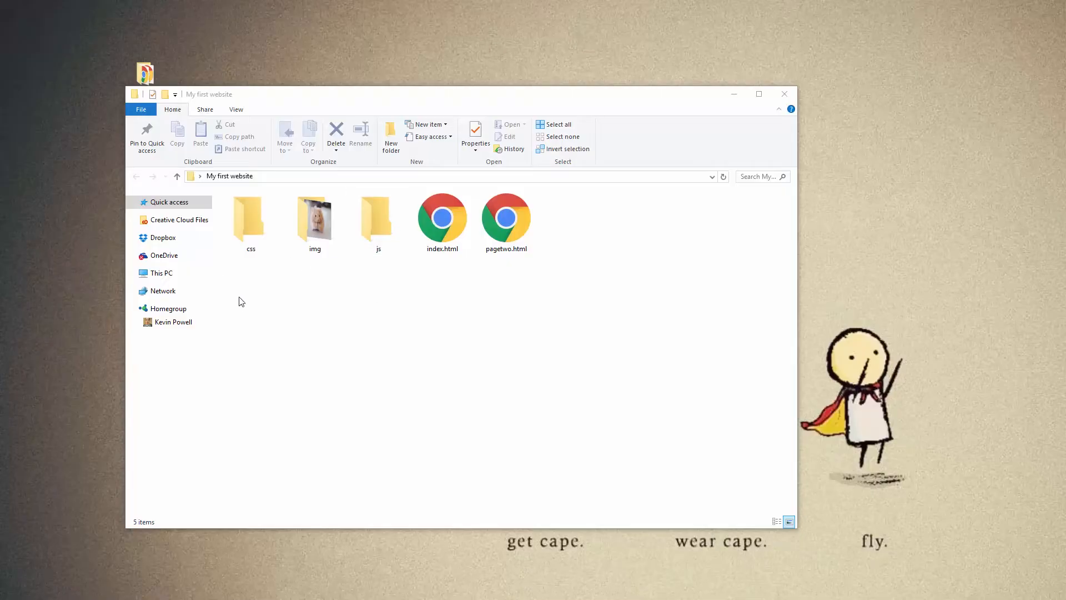
mouse_move(288, 300)
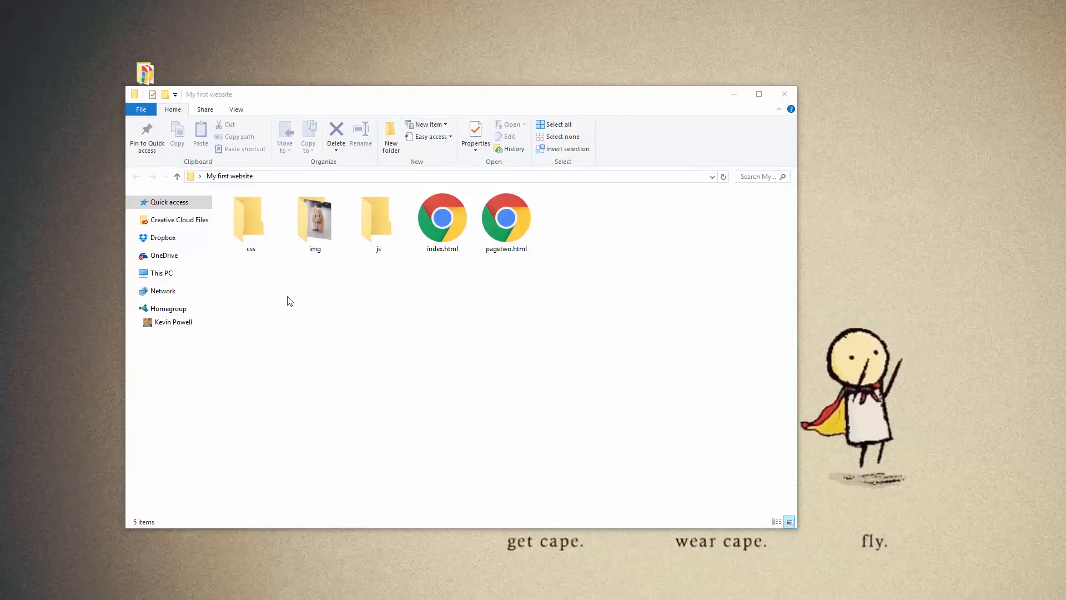
mouse_move(311, 303)
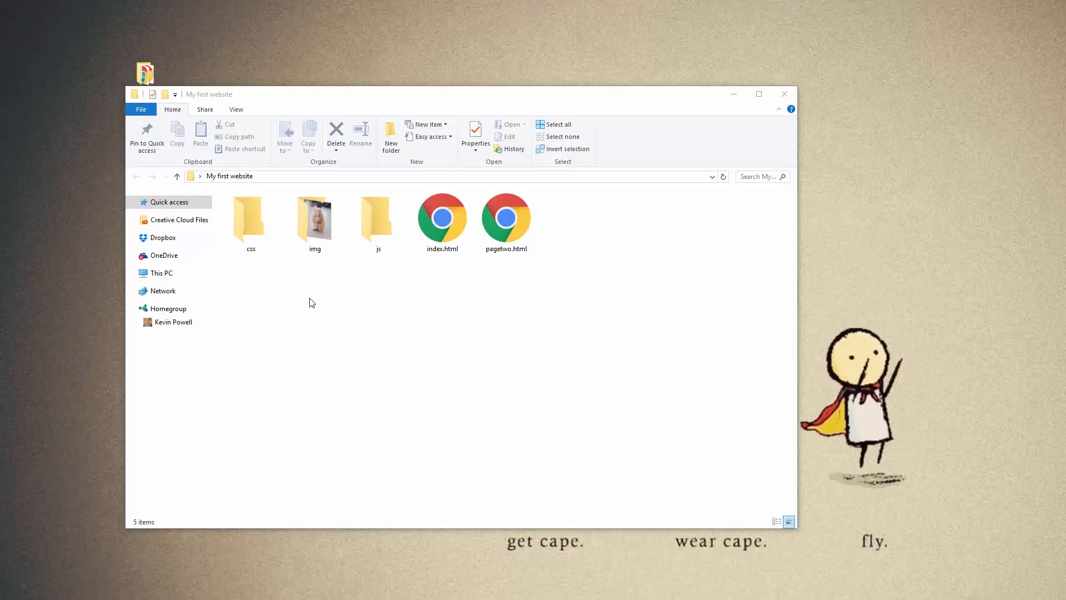
mouse_move(382, 272)
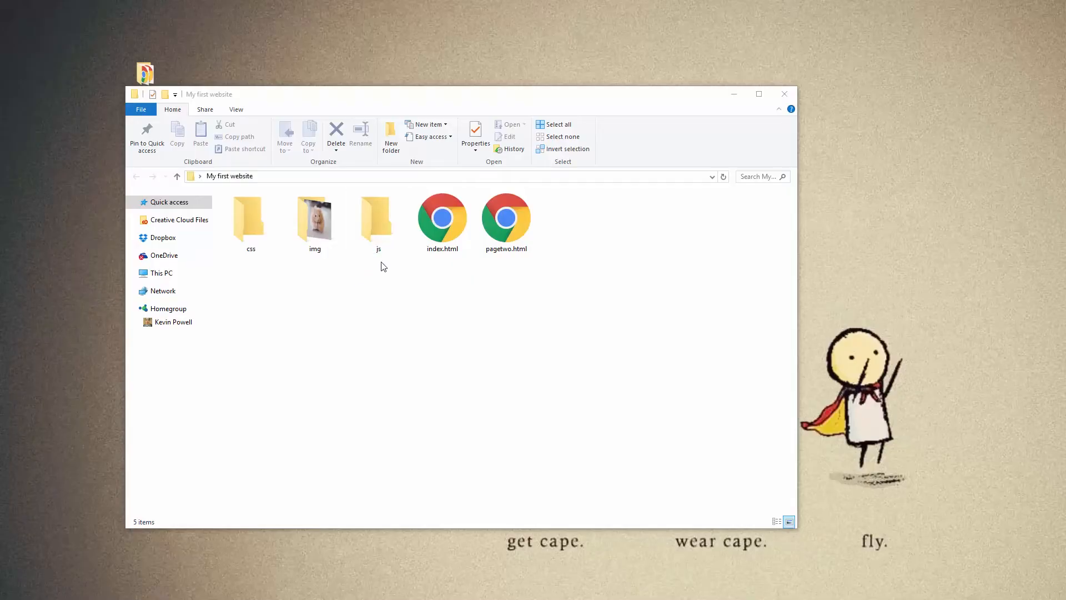
mouse_move(370, 277)
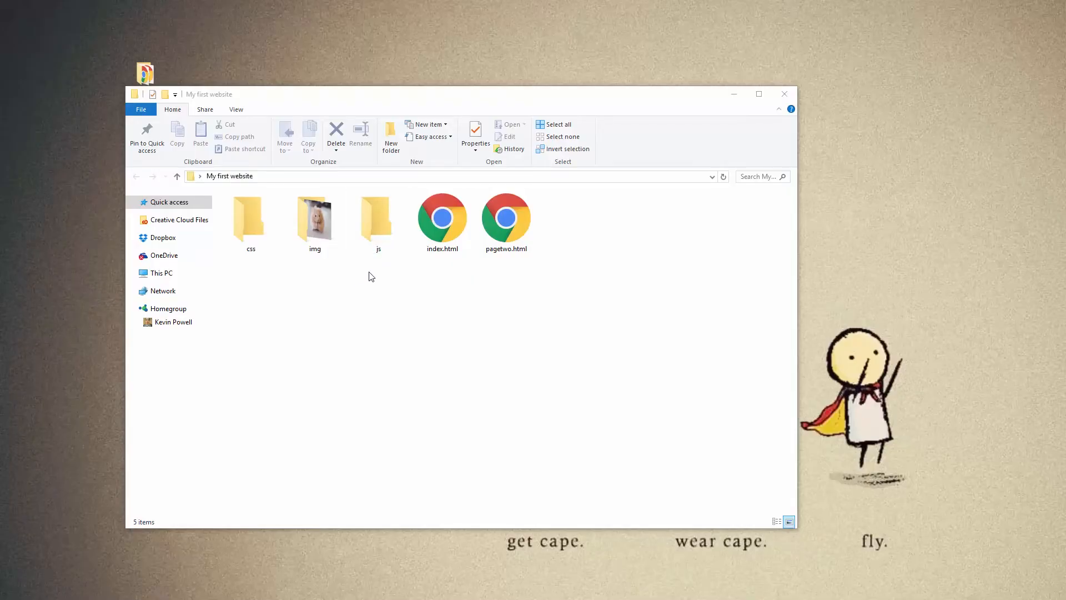
mouse_move(571, 286)
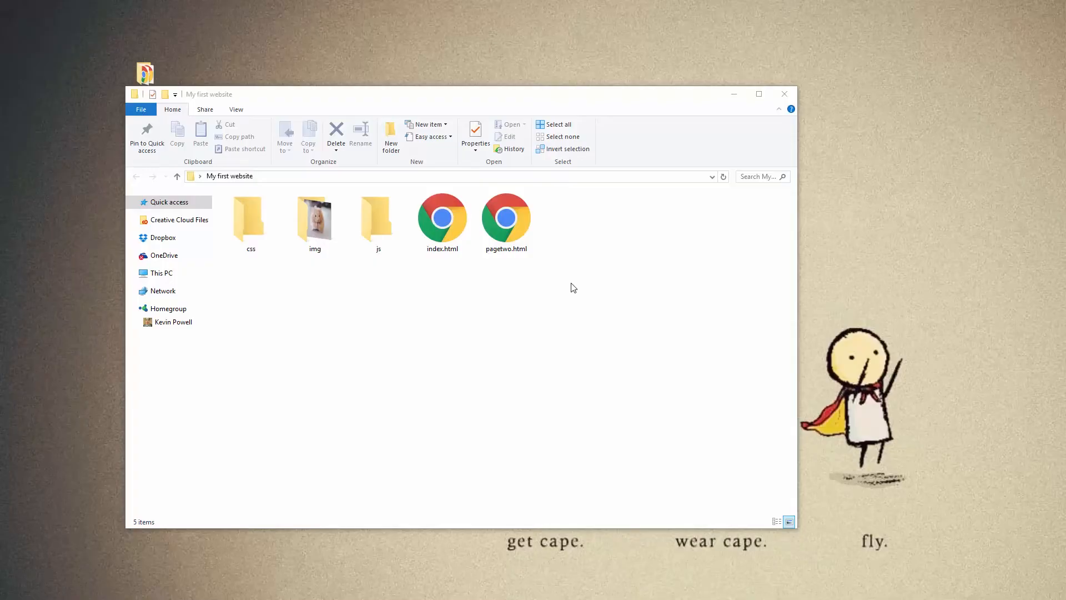
mouse_move(490, 101)
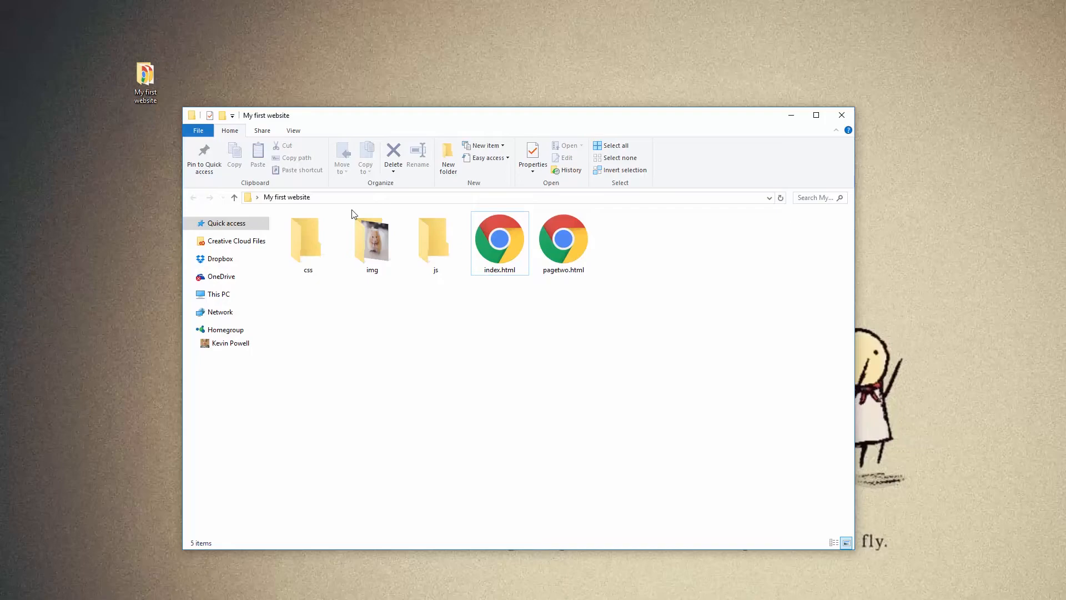
mouse_move(612, 146)
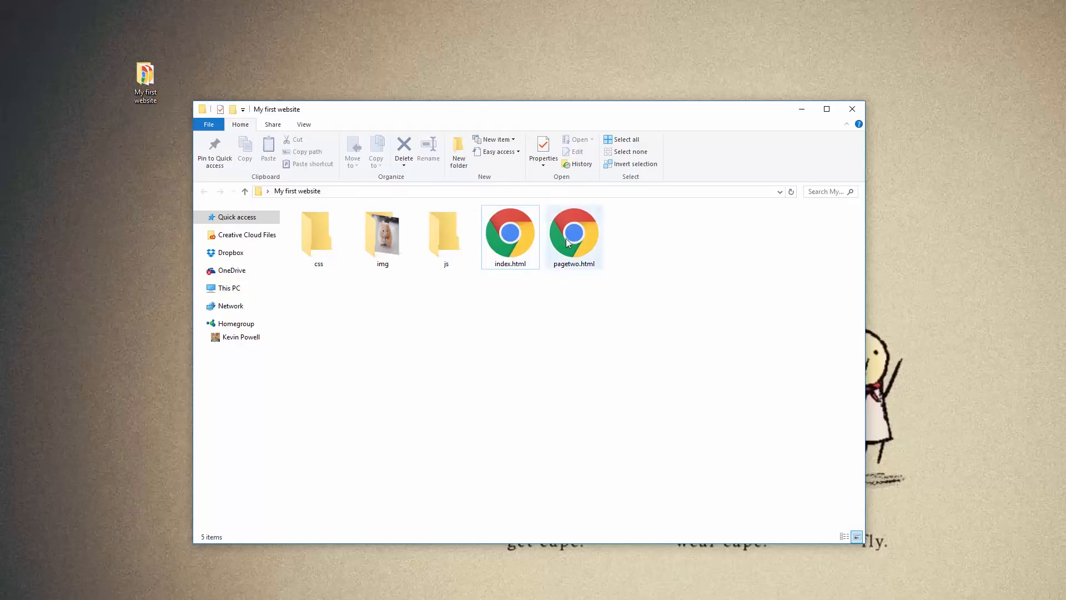
double_click(382, 227)
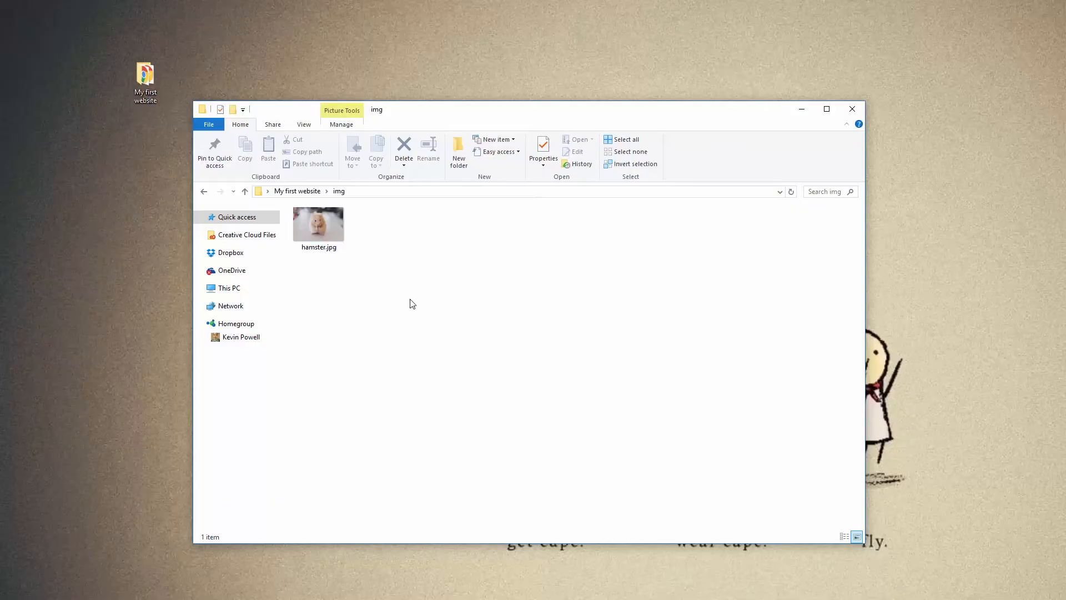
mouse_move(385, 288)
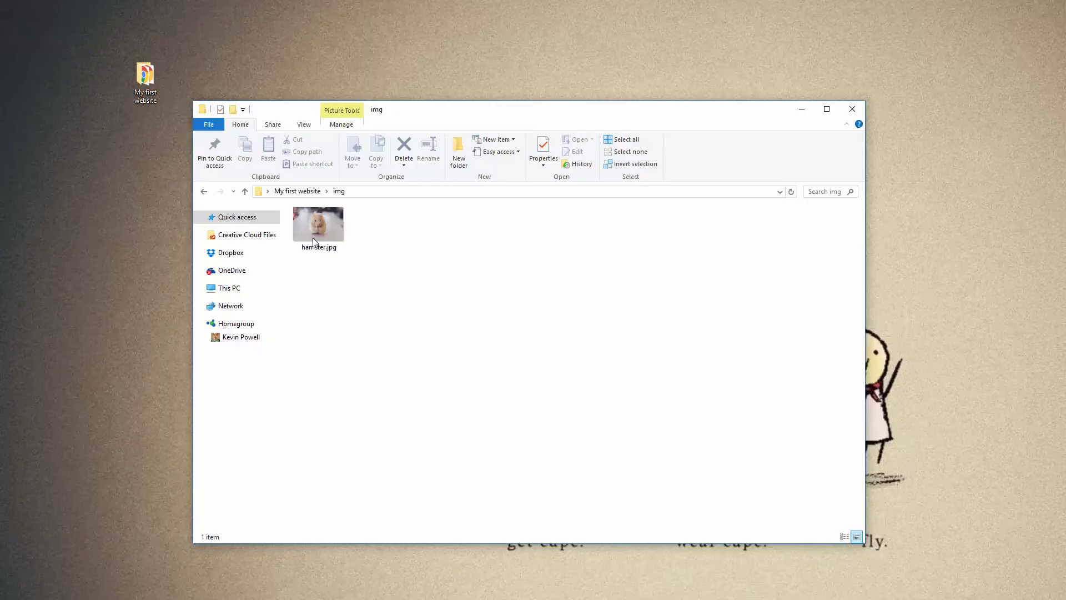
left_click(245, 191)
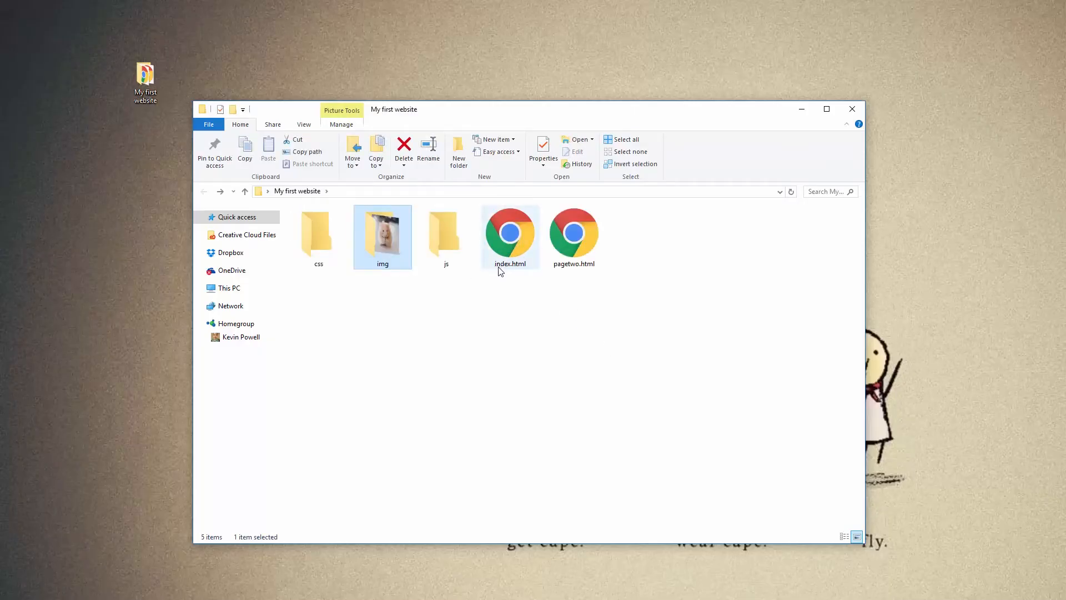
left_click(509, 234)
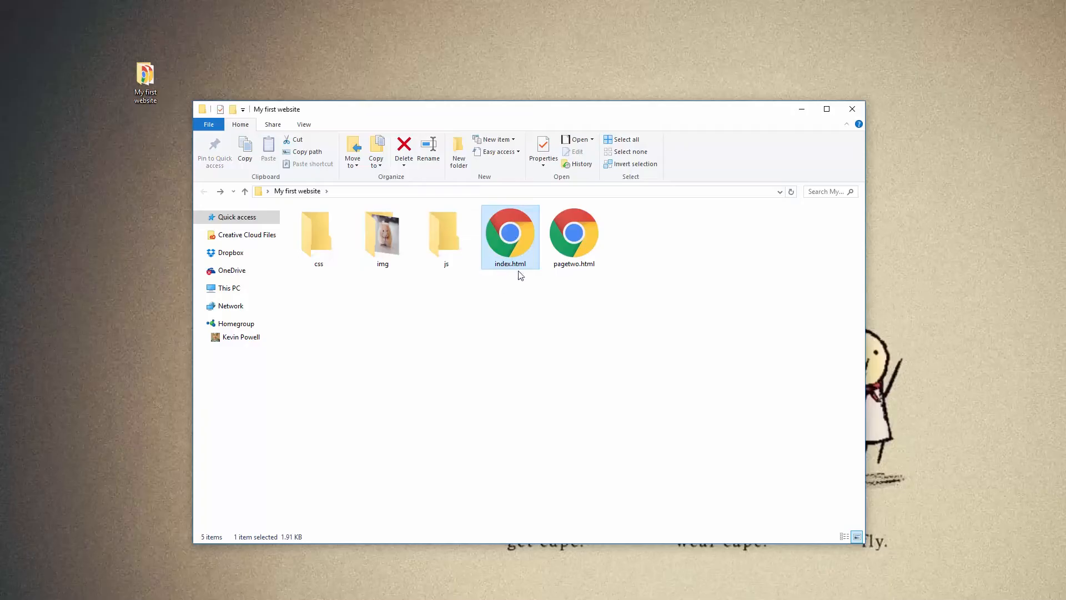
mouse_move(532, 272)
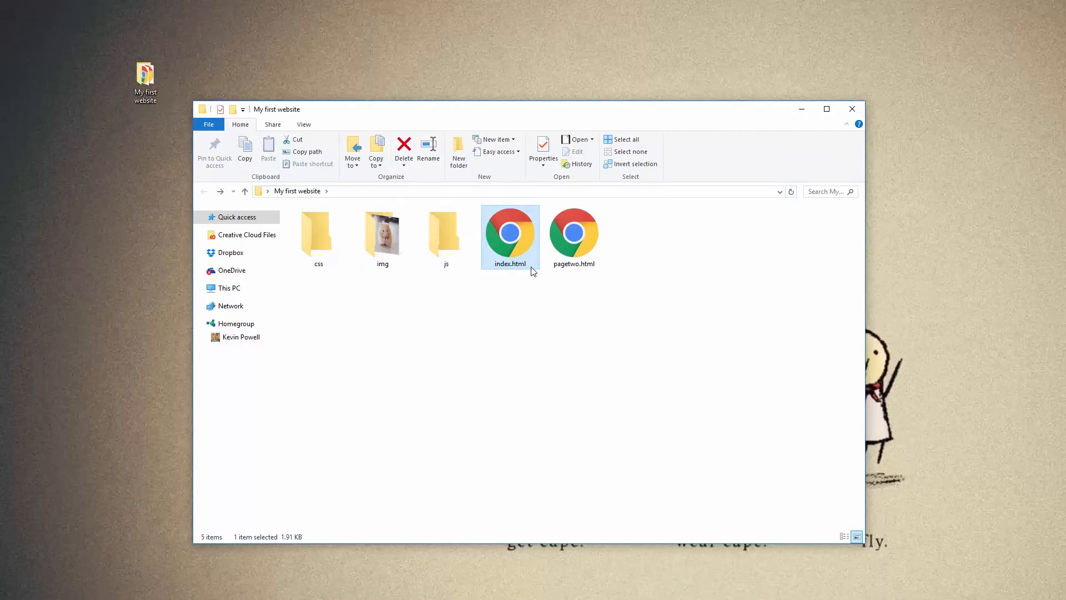
left_click(561, 376)
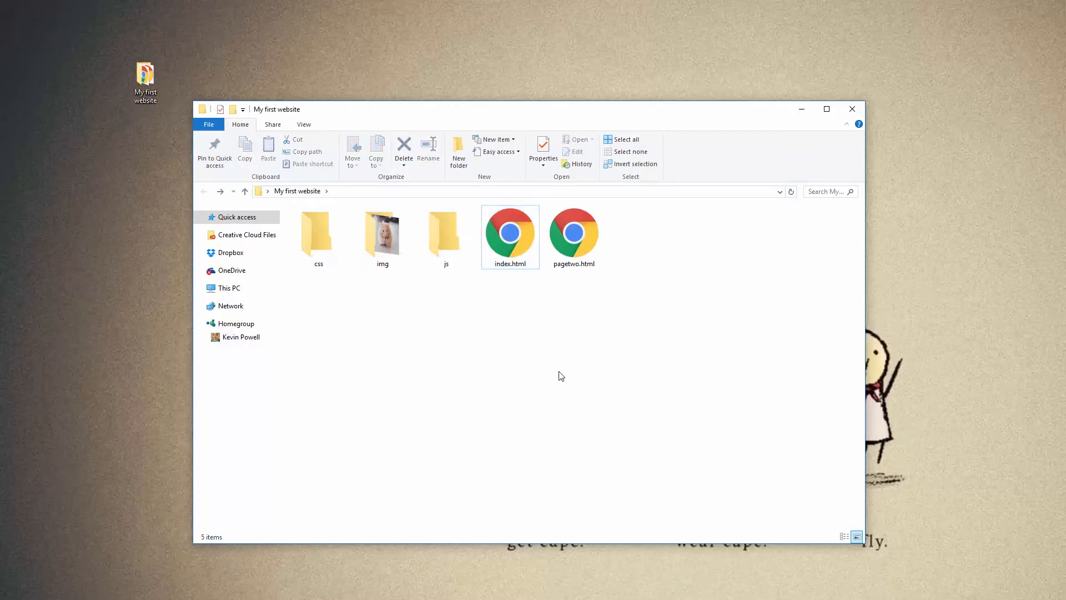
mouse_move(500, 320)
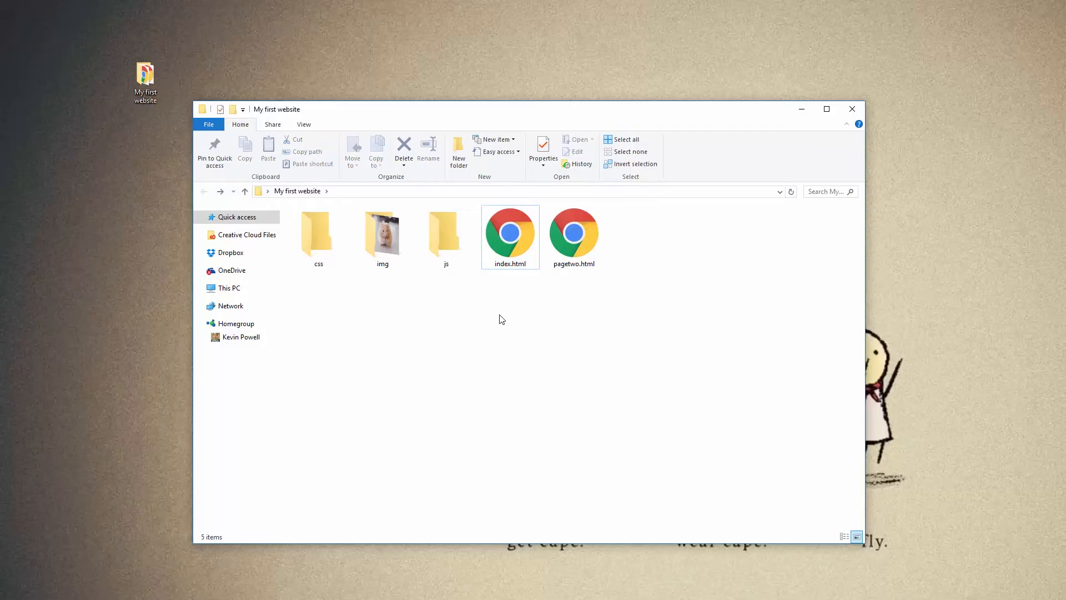
mouse_move(496, 286)
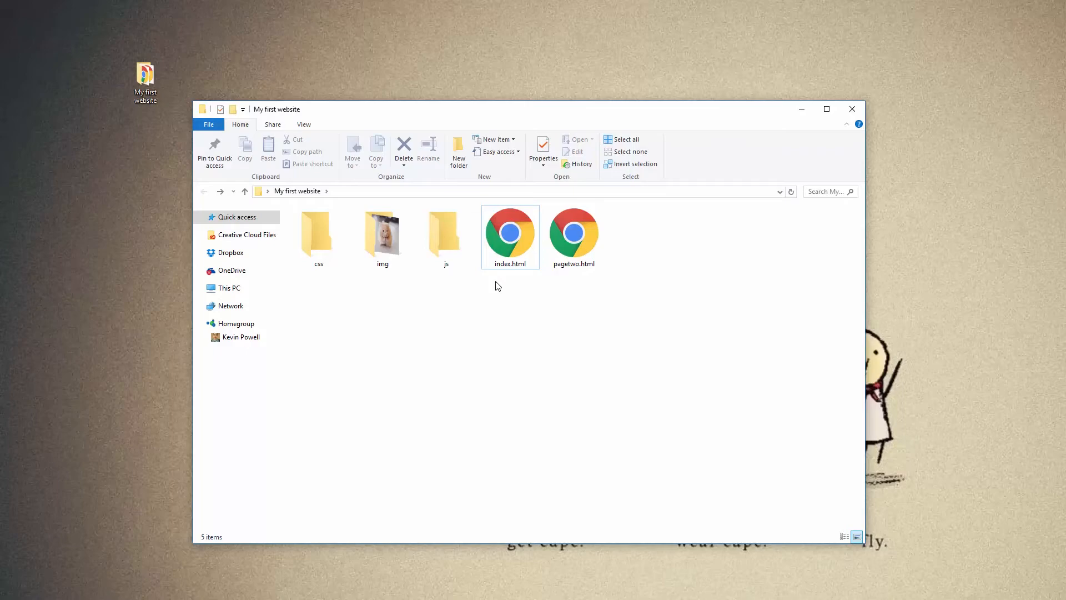
mouse_move(506, 296)
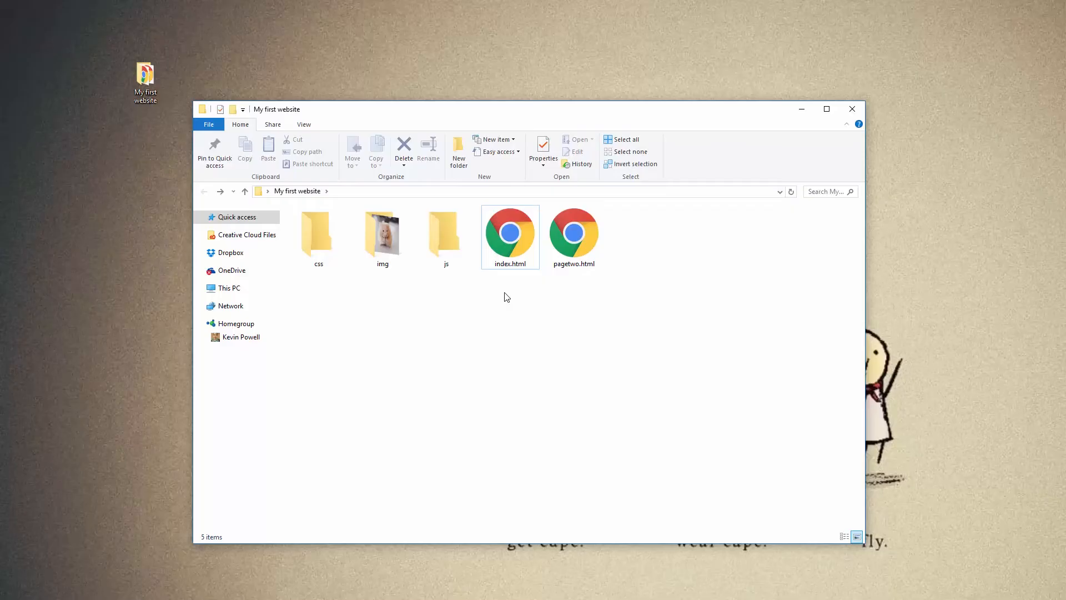
mouse_move(516, 293)
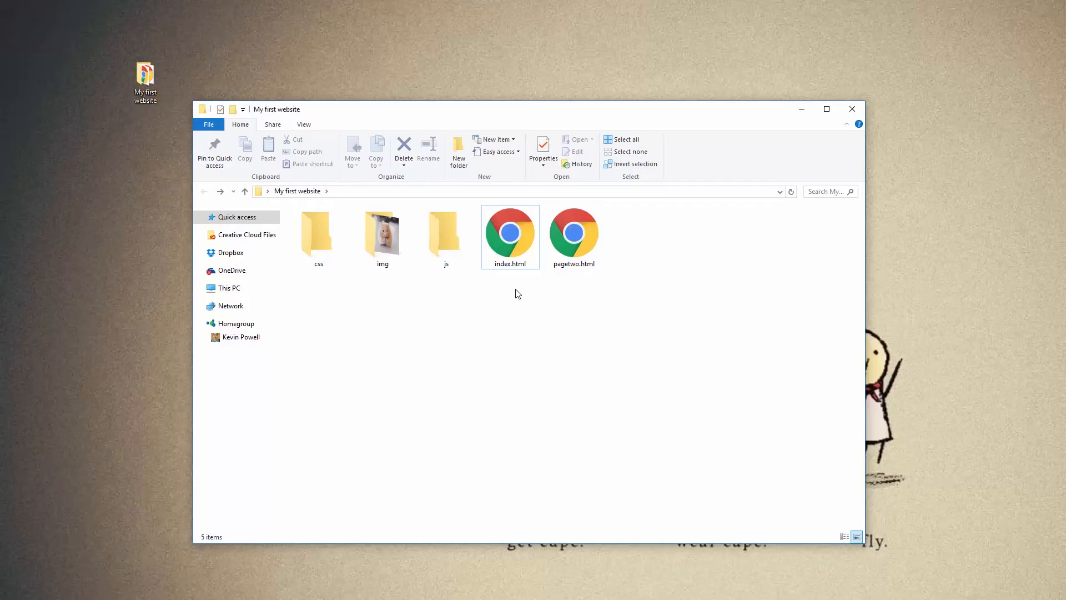
- Edit the name of pagetwo.html to page-two.html
left_click(573, 236)
type("-")
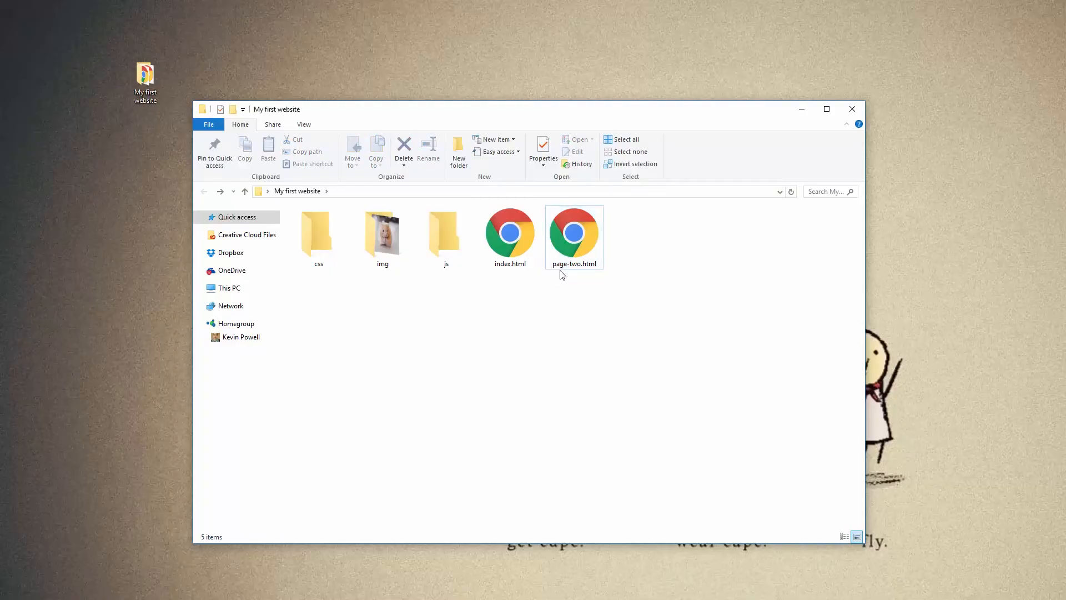
- Rename page-two.html to 'page two.html' and open it in Chrome
left_click(573, 234)
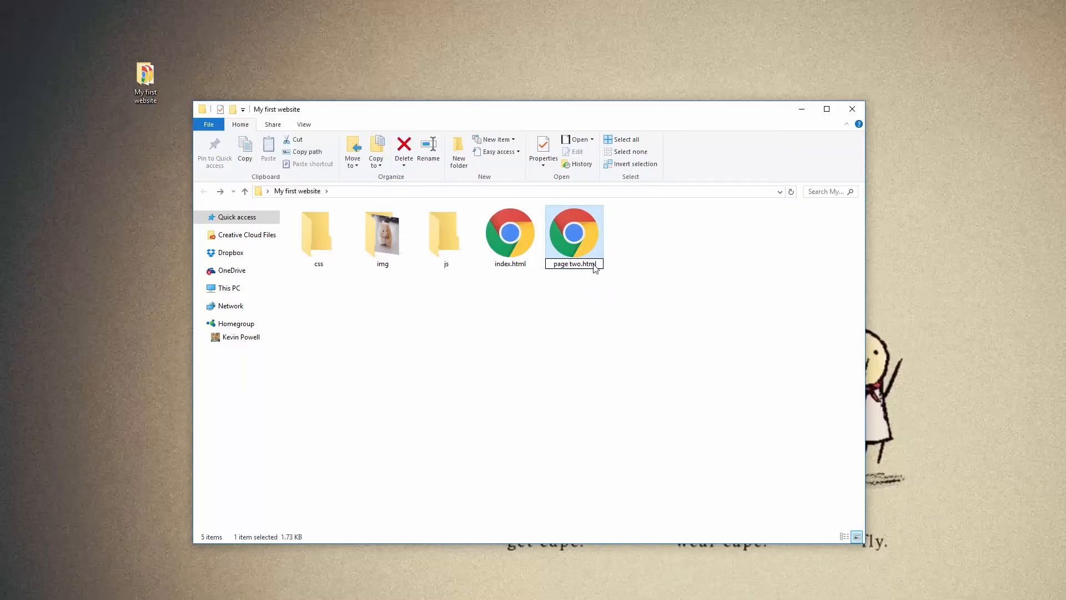
double_click(573, 230)
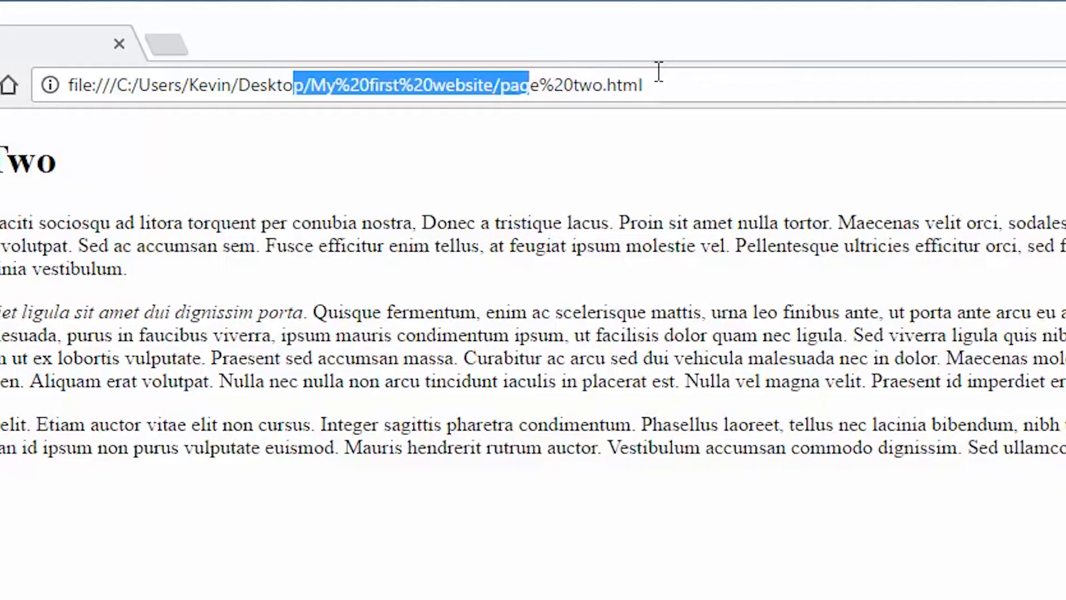
mouse_move(499, 99)
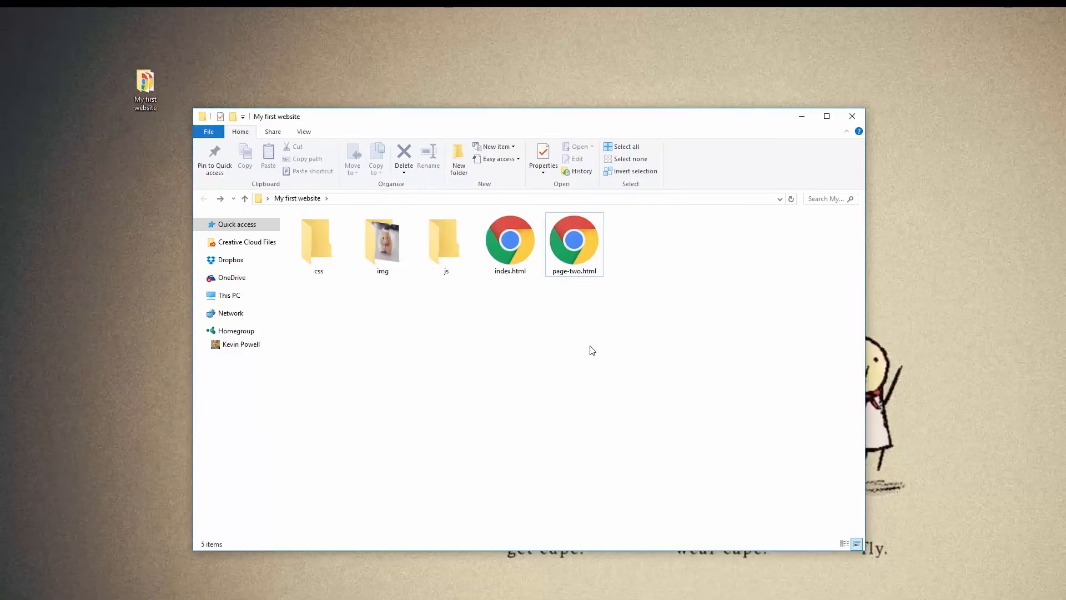
mouse_move(573, 354)
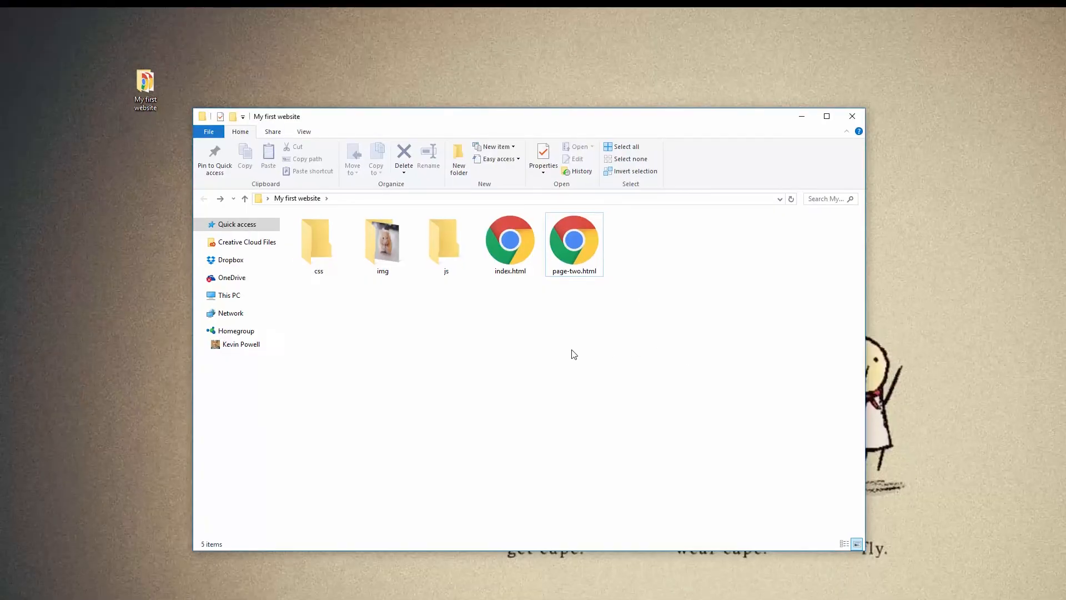
mouse_move(609, 326)
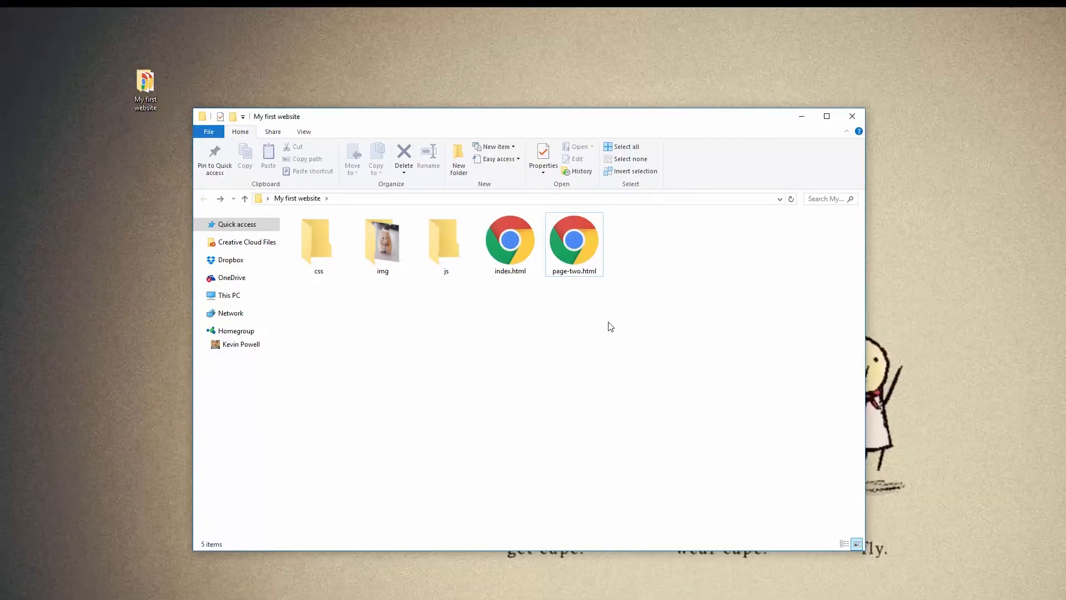
mouse_move(594, 299)
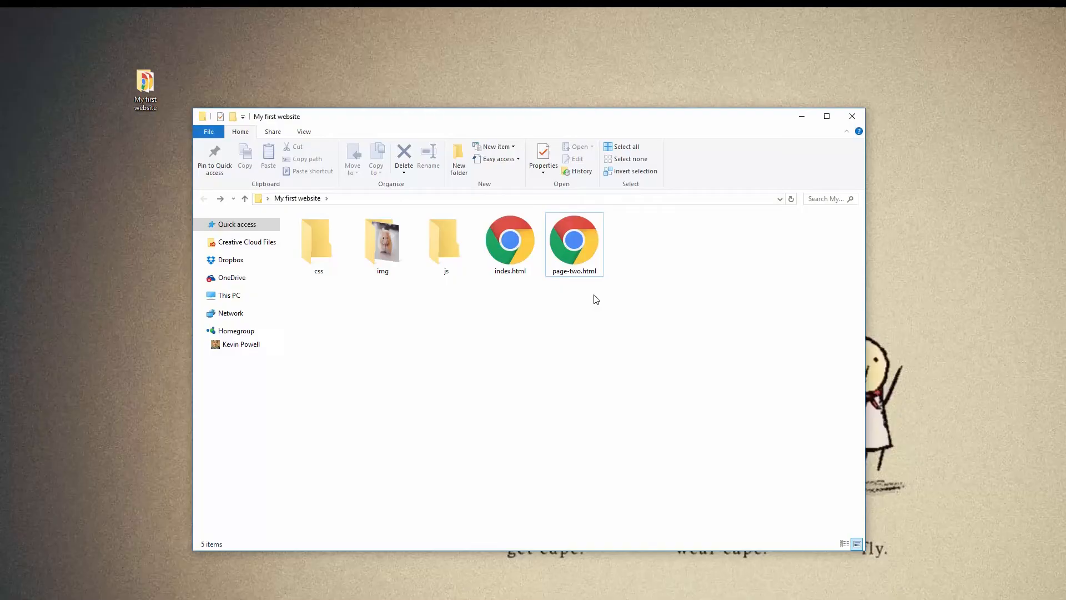
mouse_move(536, 360)
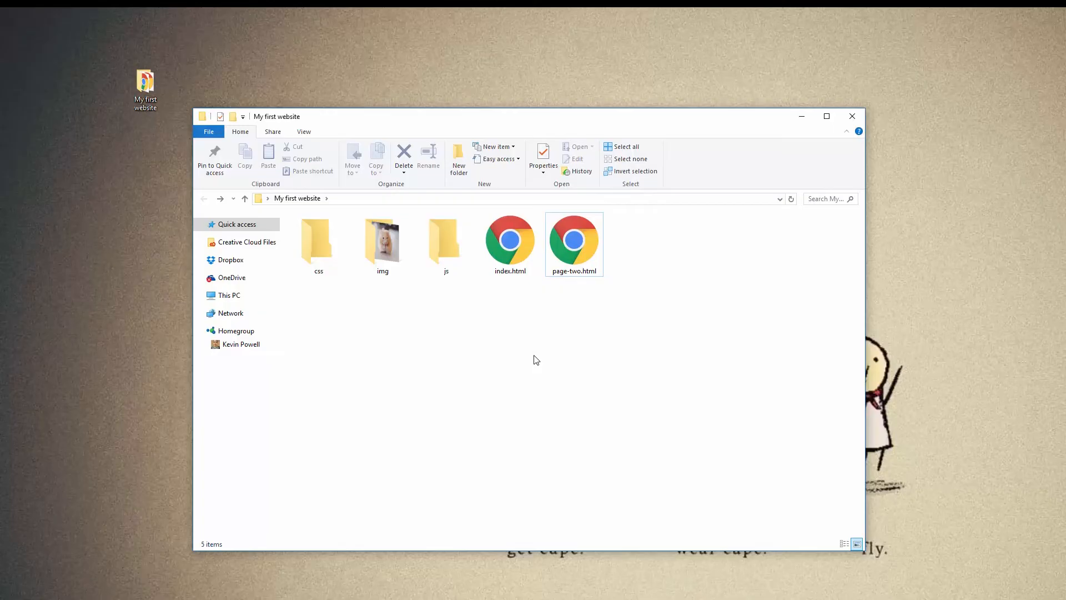
mouse_move(548, 332)
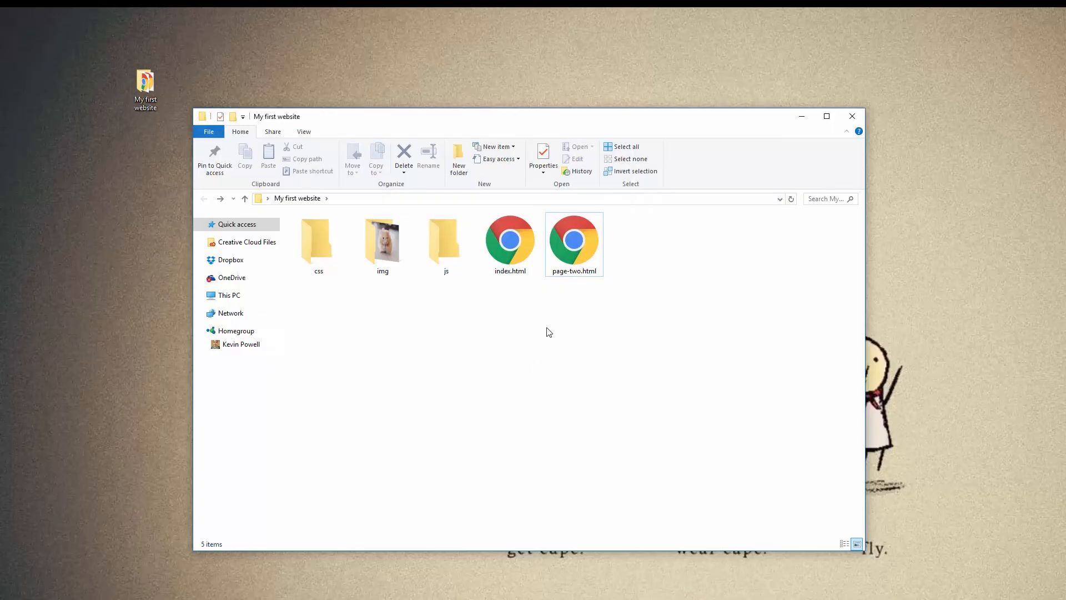
- Confirm hamster.jpg sits inside img, then select index.html in the website folder
double_click(382, 241)
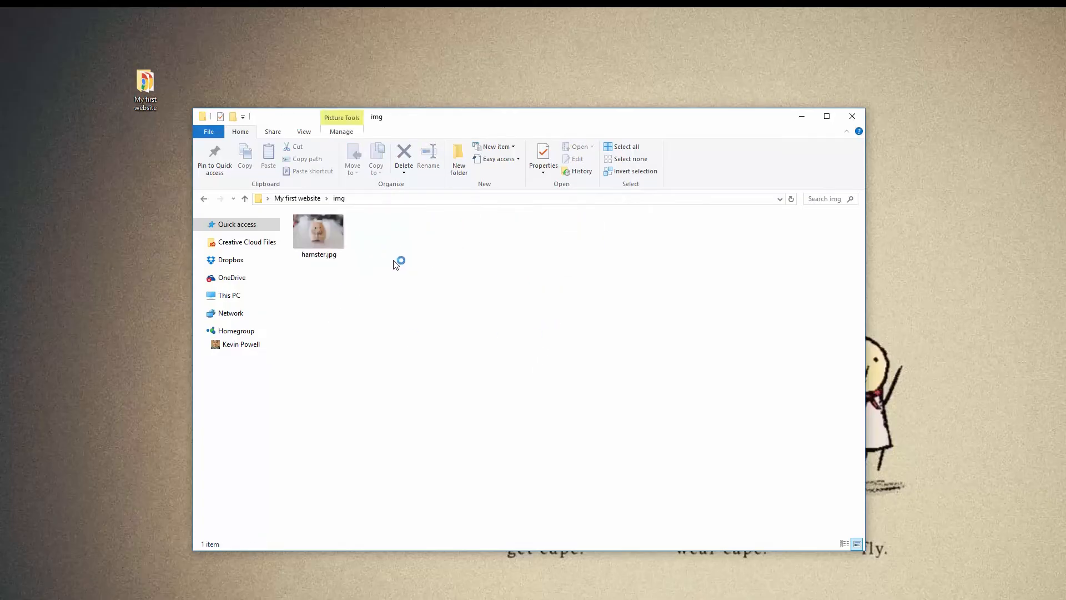
left_click(244, 197)
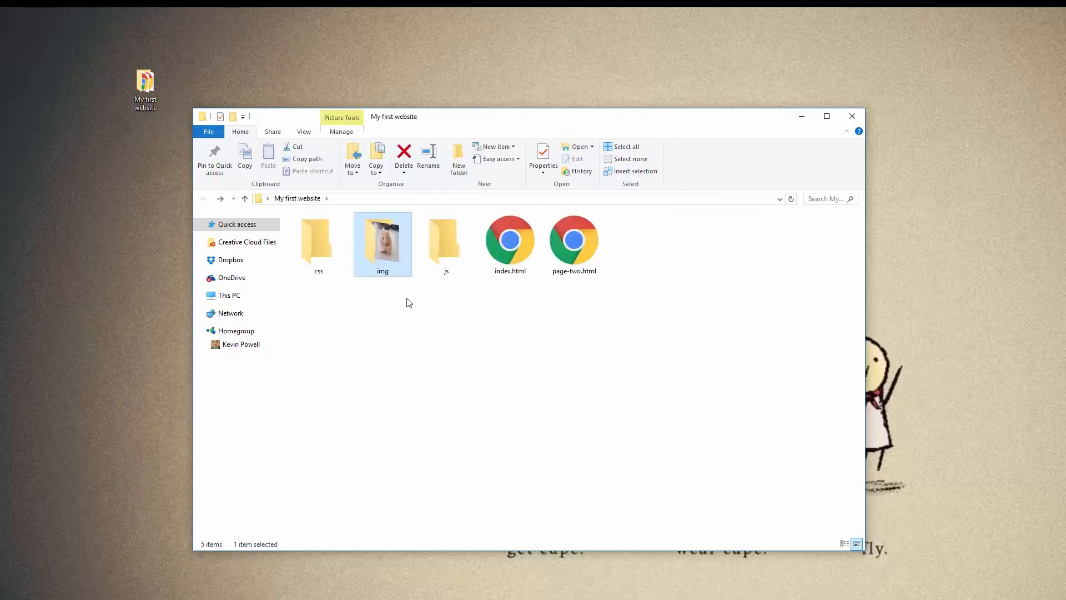
mouse_move(333, 348)
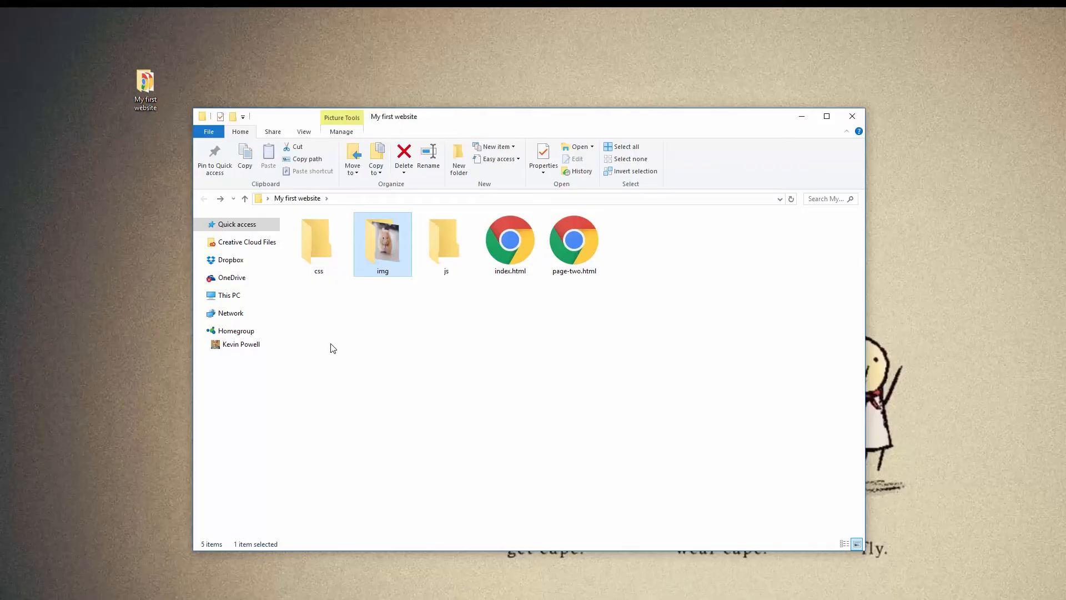
mouse_move(618, 360)
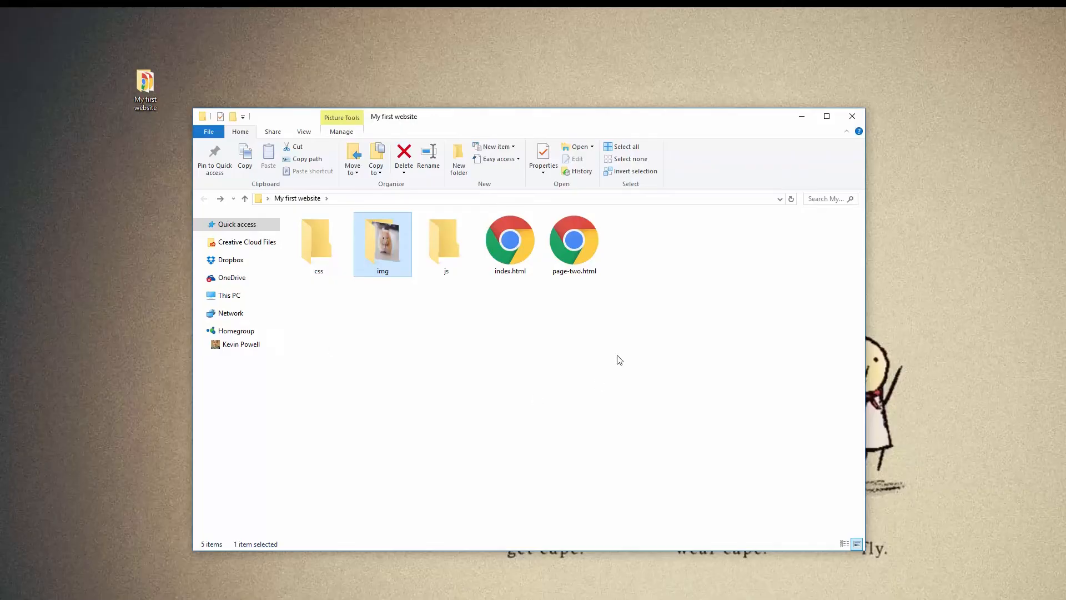
left_click(547, 397)
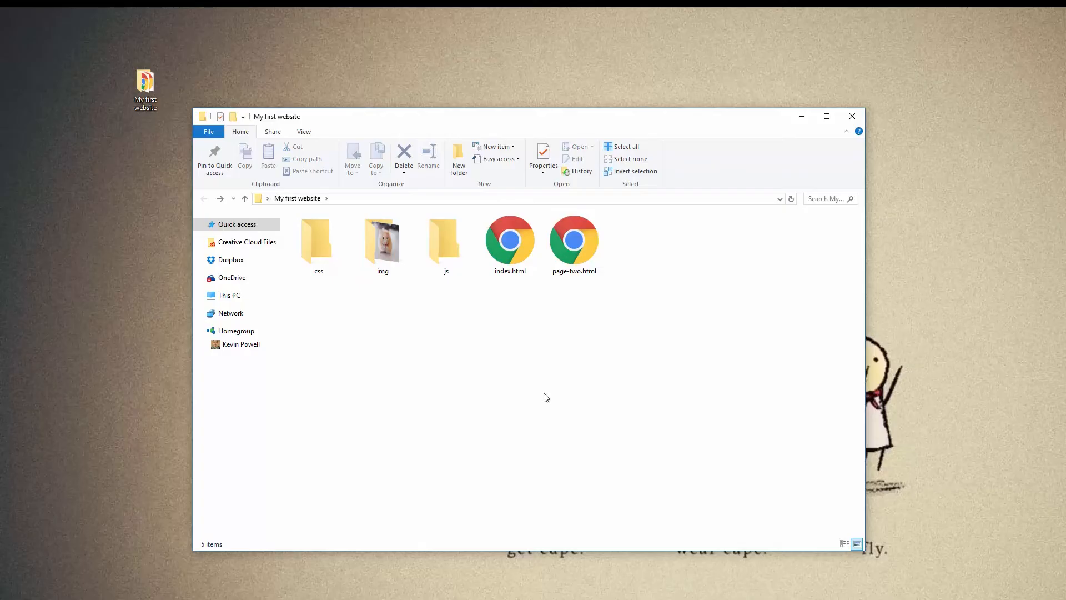
left_click(509, 245)
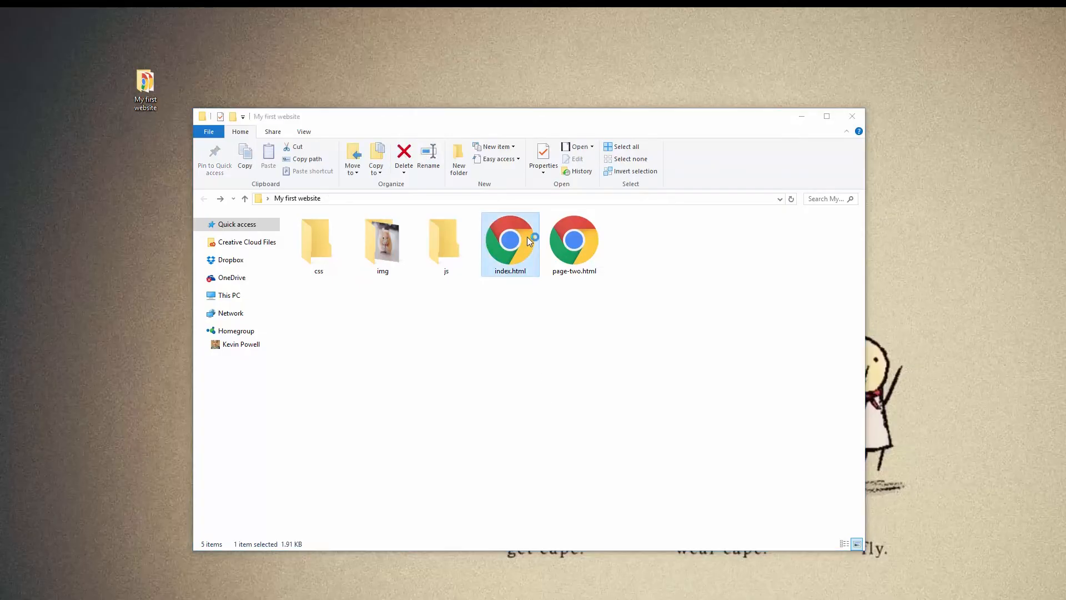
- Open index.html in Chrome, where the hamster image shows only alt text
double_click(509, 243)
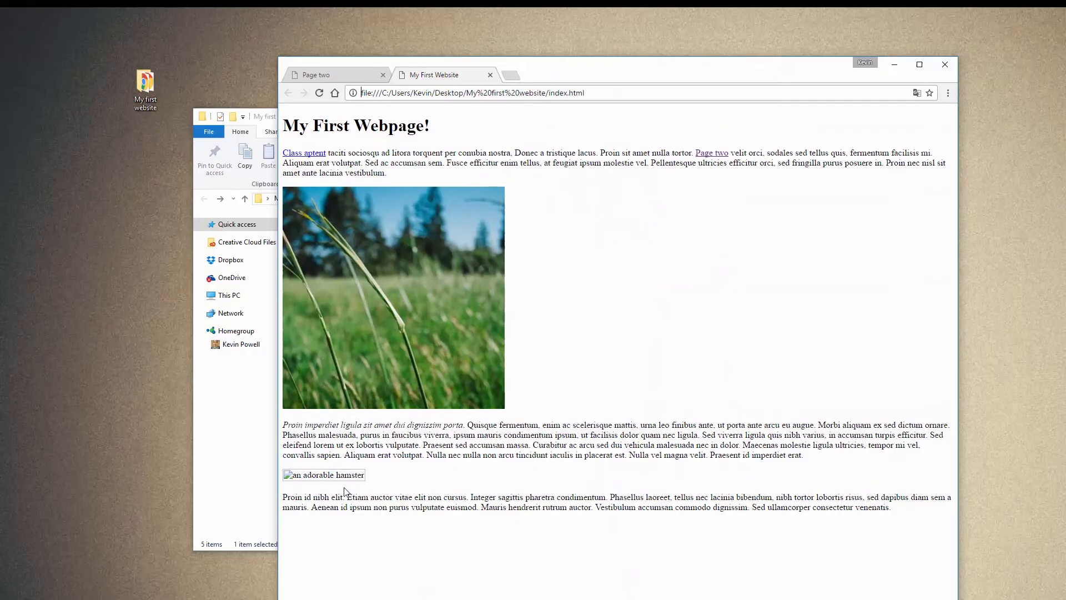
mouse_move(314, 482)
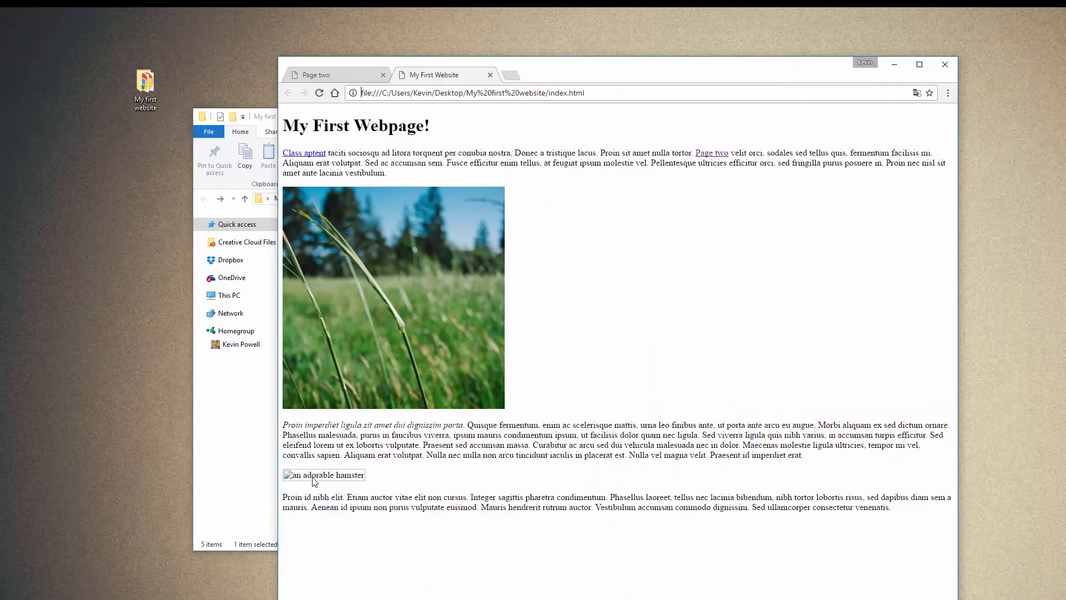
mouse_move(327, 478)
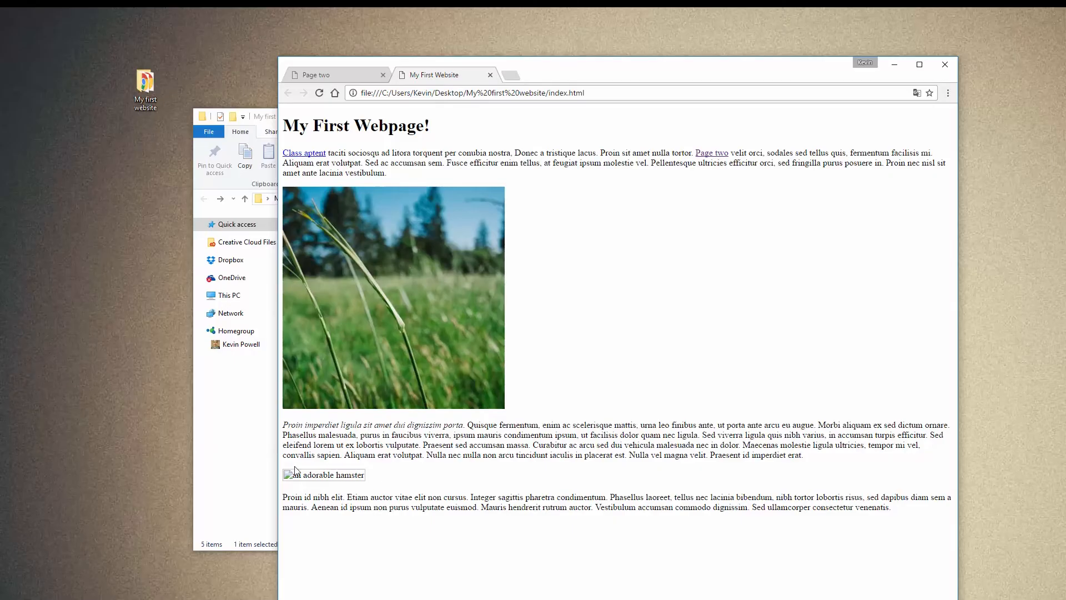
mouse_move(424, 506)
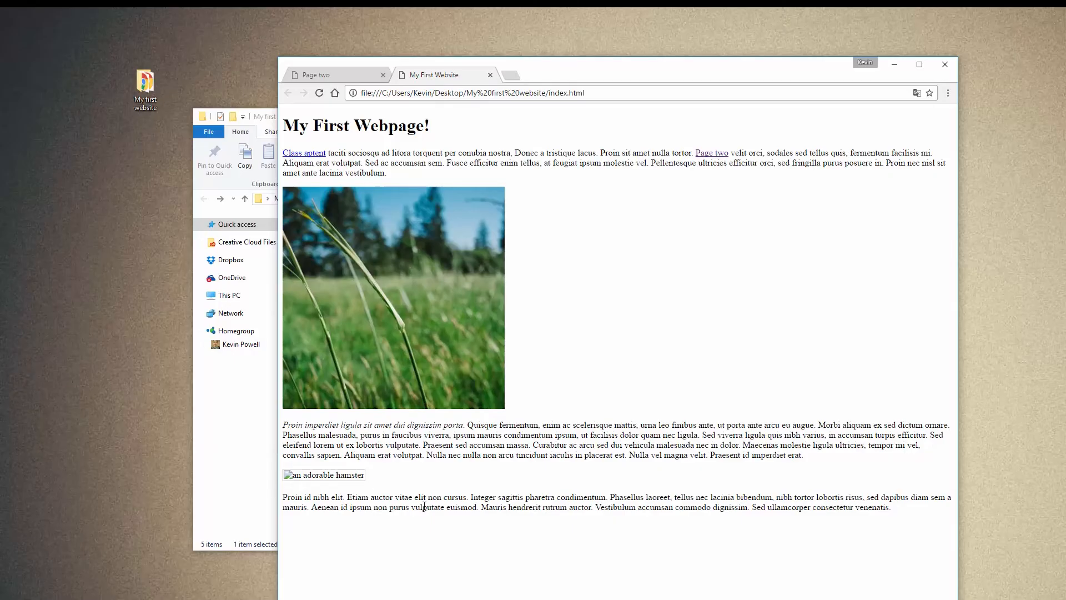
mouse_move(326, 488)
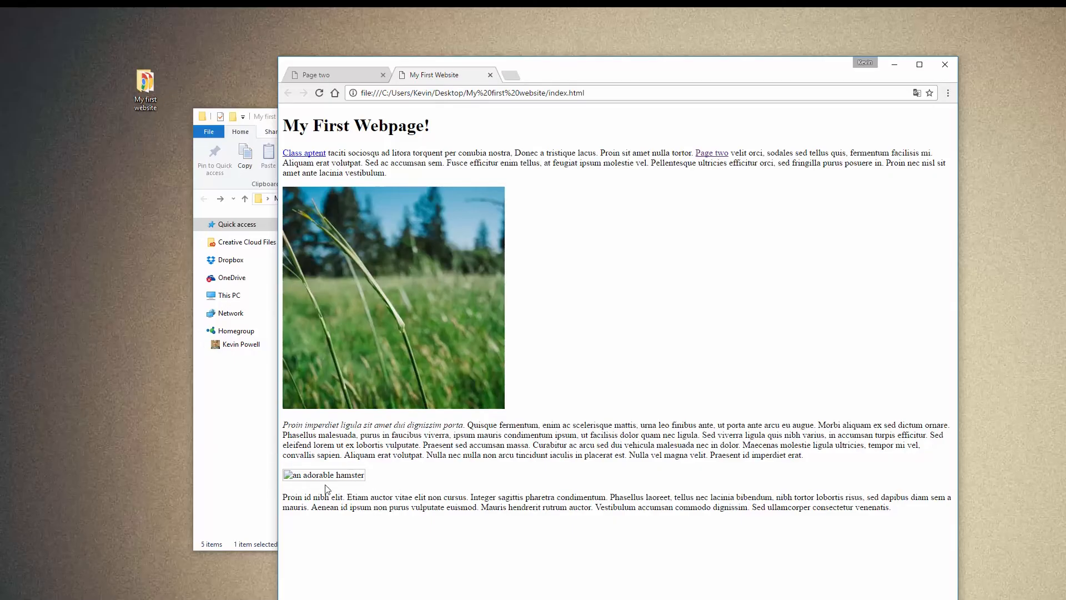
mouse_move(309, 486)
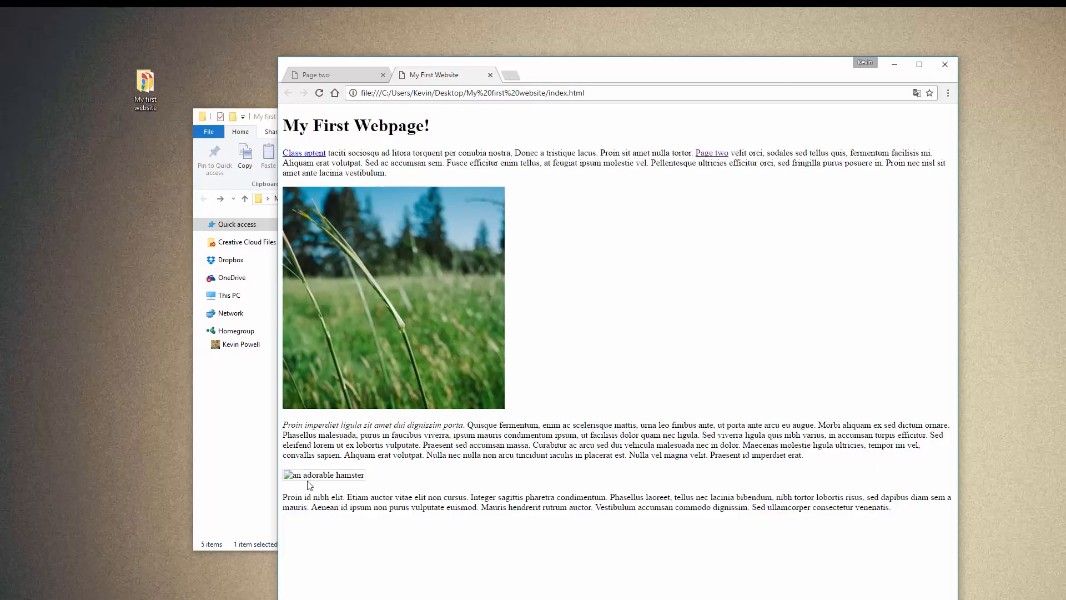
mouse_move(505, 293)
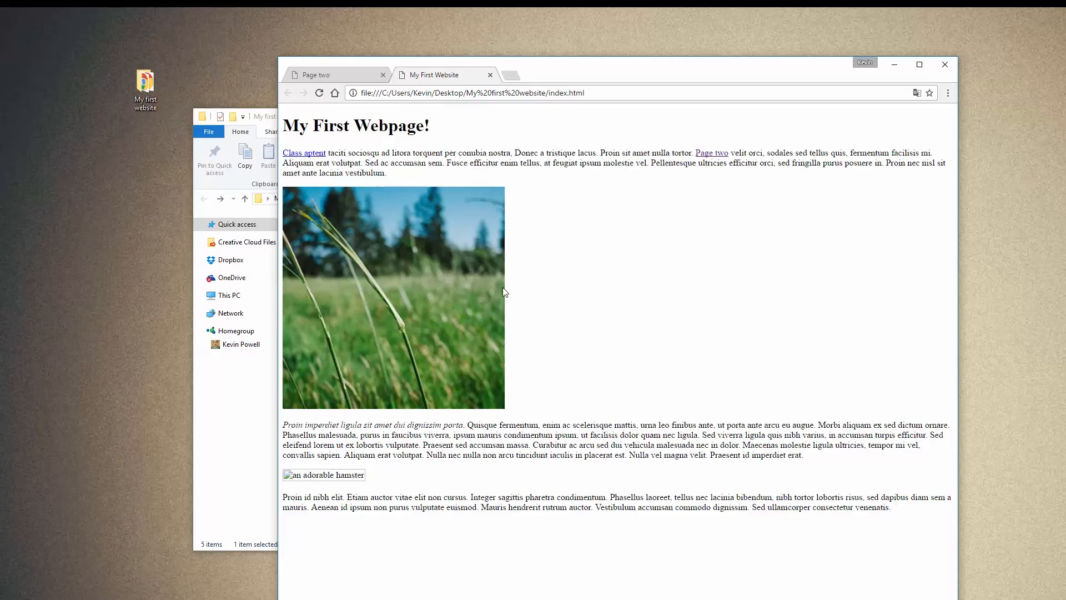
mouse_move(429, 370)
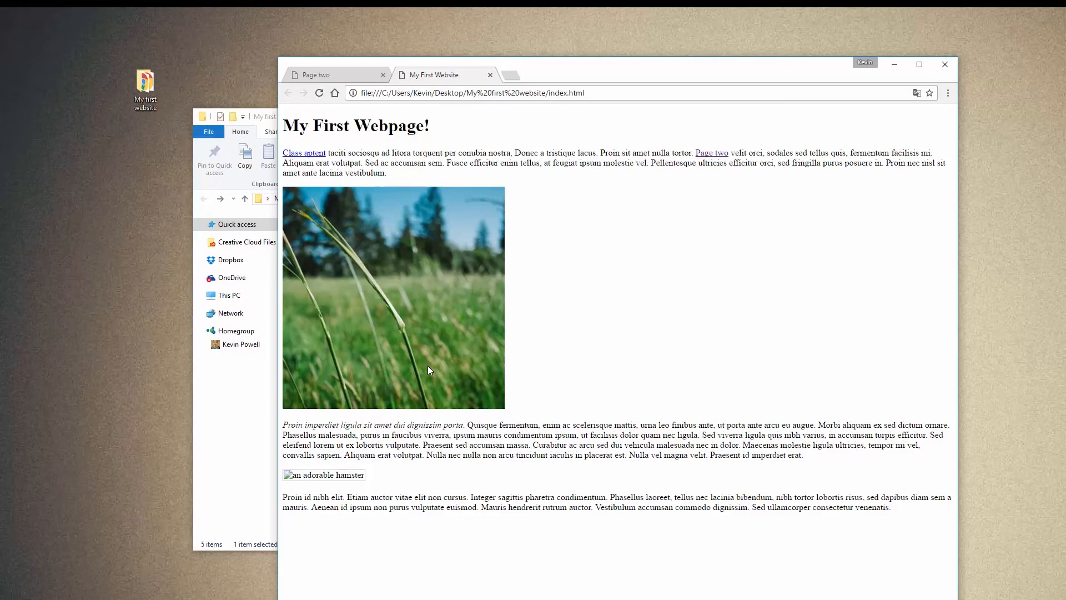
mouse_move(348, 418)
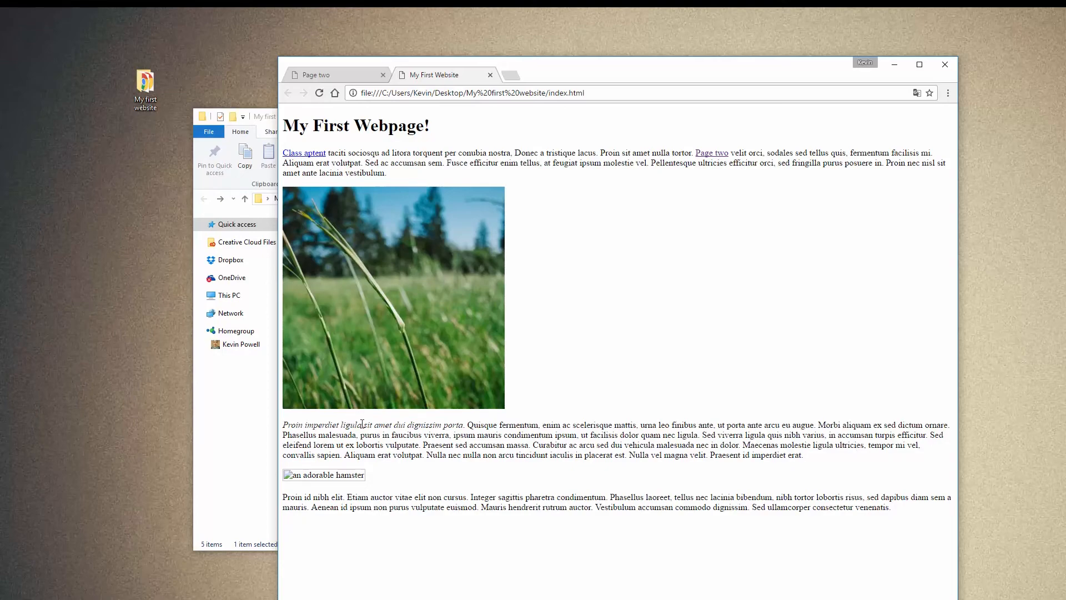
mouse_move(342, 420)
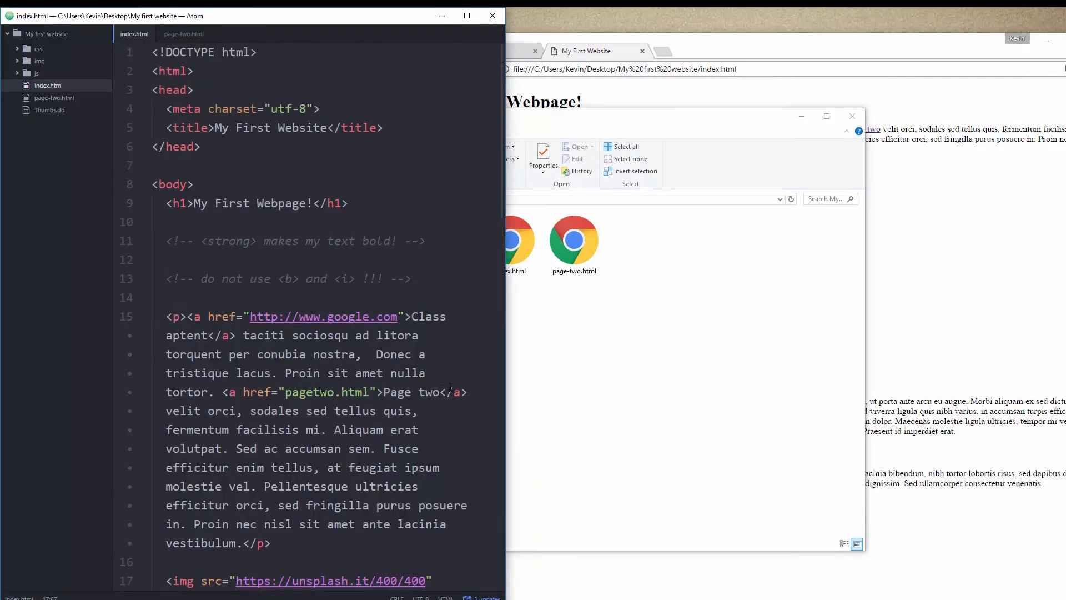
- Scroll index.html in Atom to the hamster.jpg image tag, with index.html selected in File Explorer
scroll("down", 3)
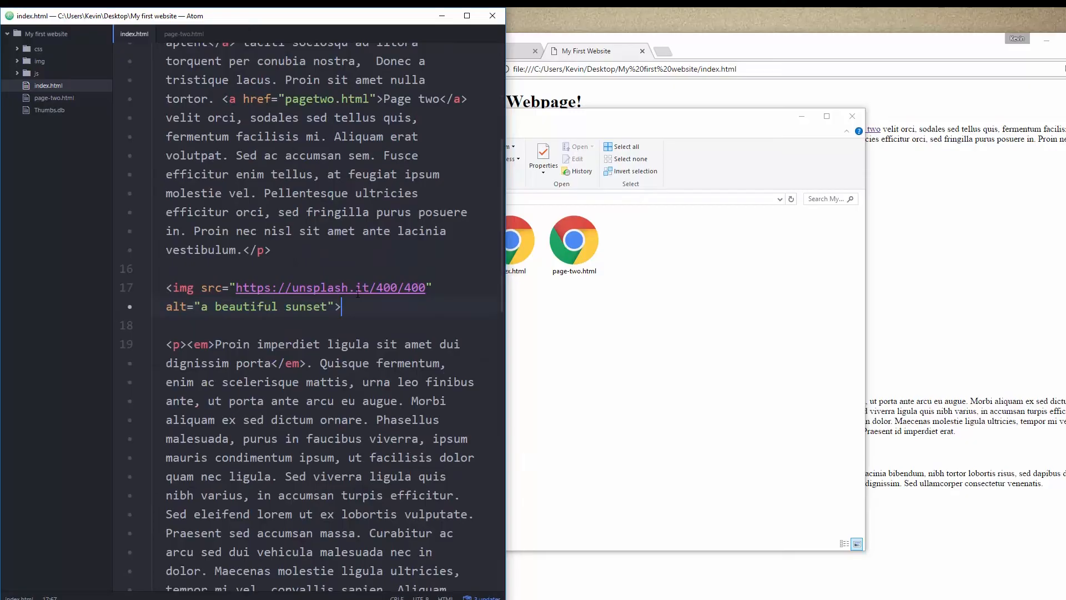
scroll("down", 3)
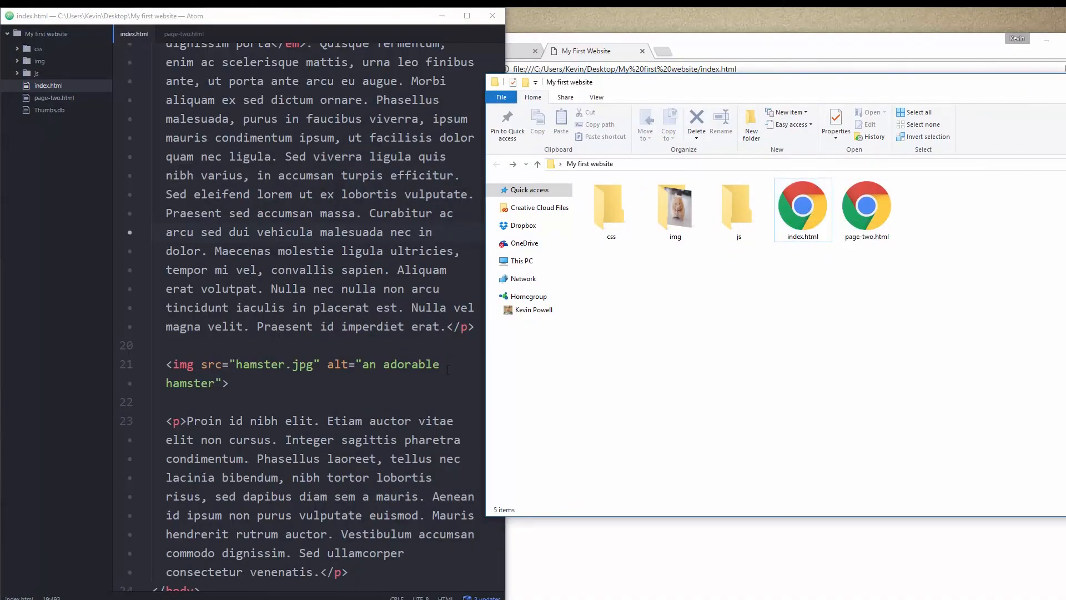
mouse_move(837, 221)
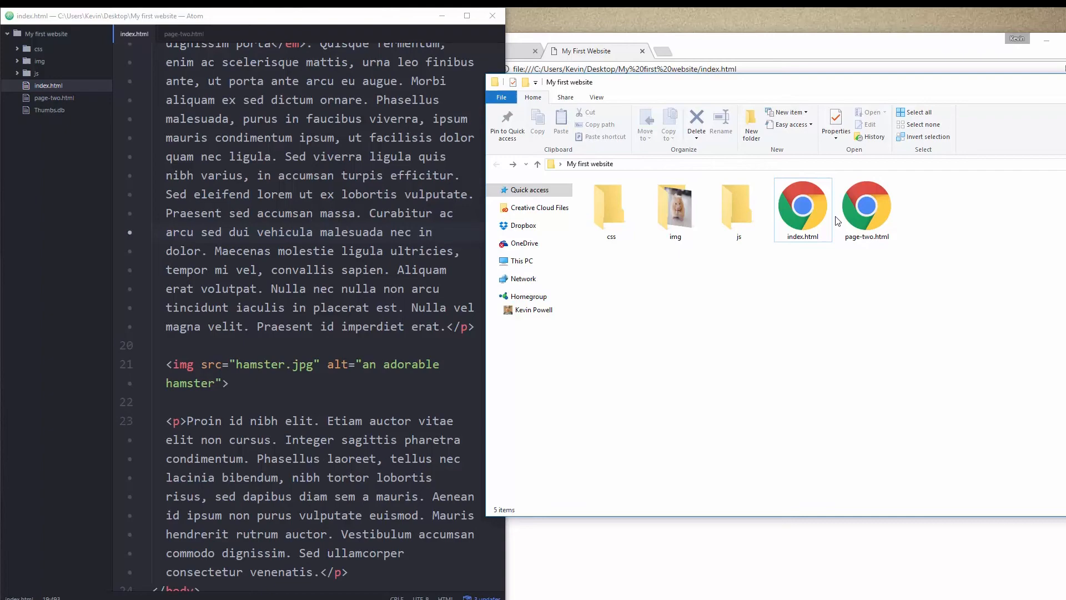
left_click(802, 209)
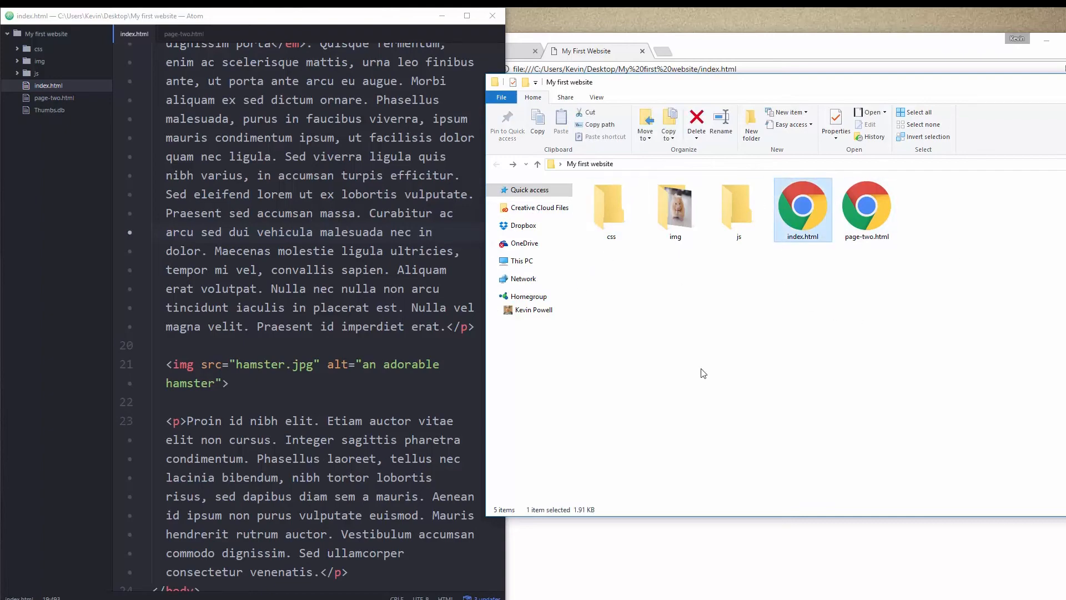
mouse_move(854, 318)
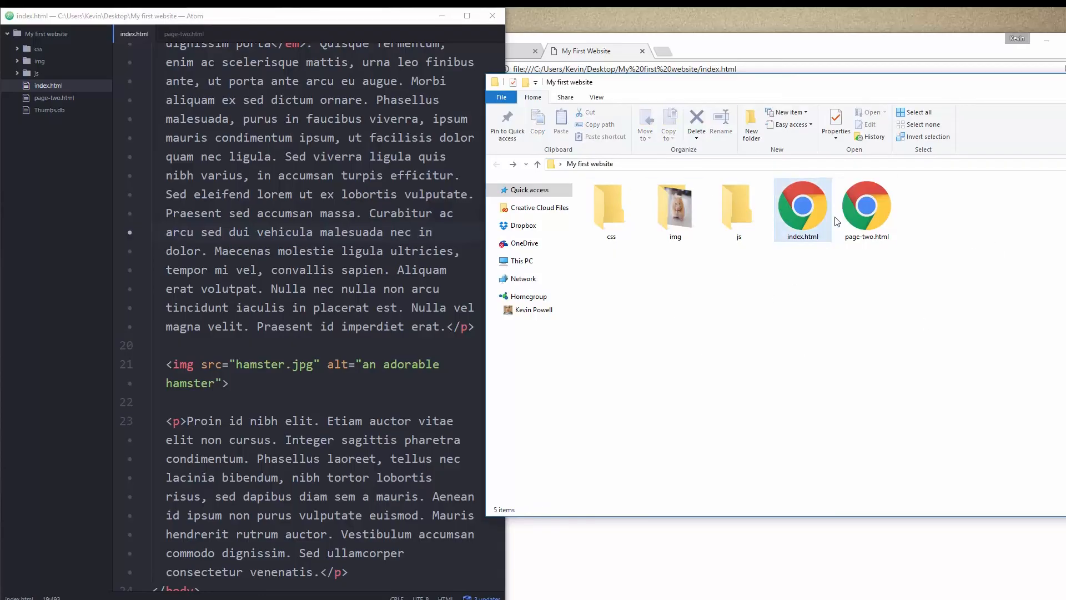
mouse_move(674, 208)
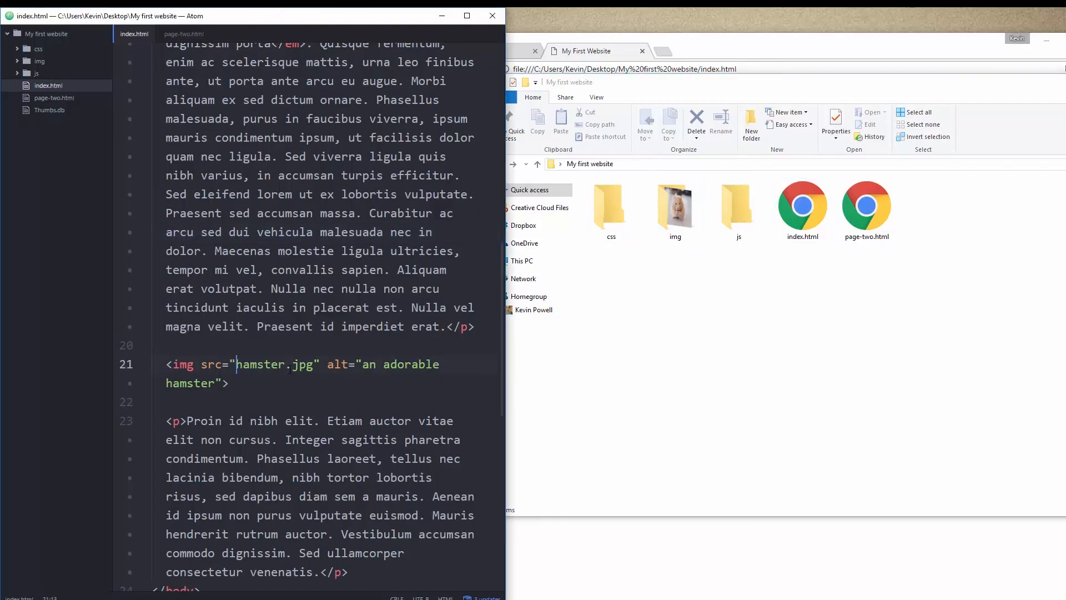
- Prefix the image src with img/ to read img/hamster.jpg, and check the img folder
type("img/")
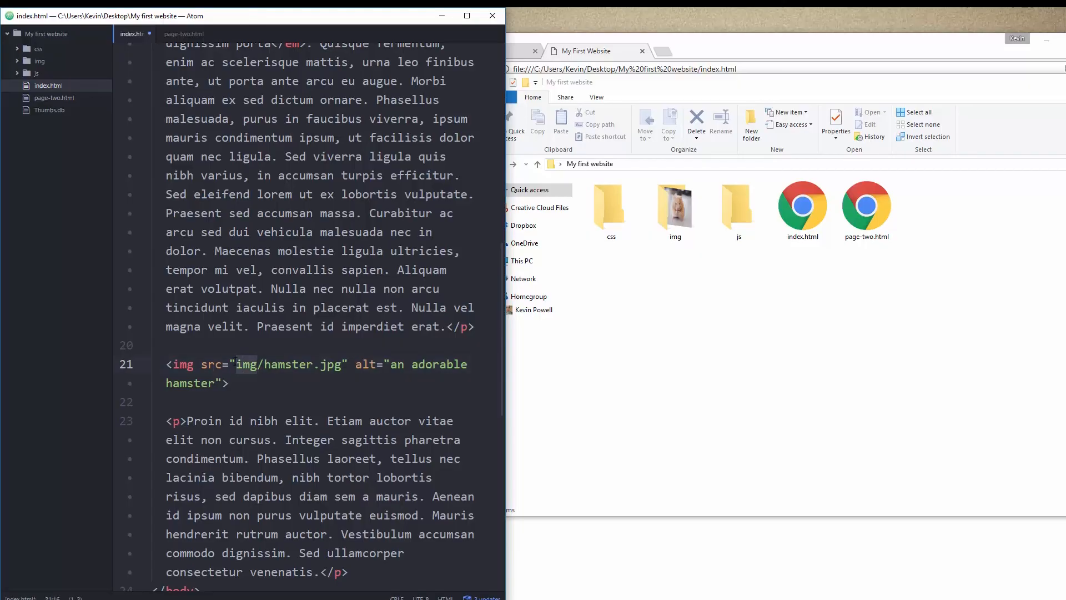
left_click(675, 209)
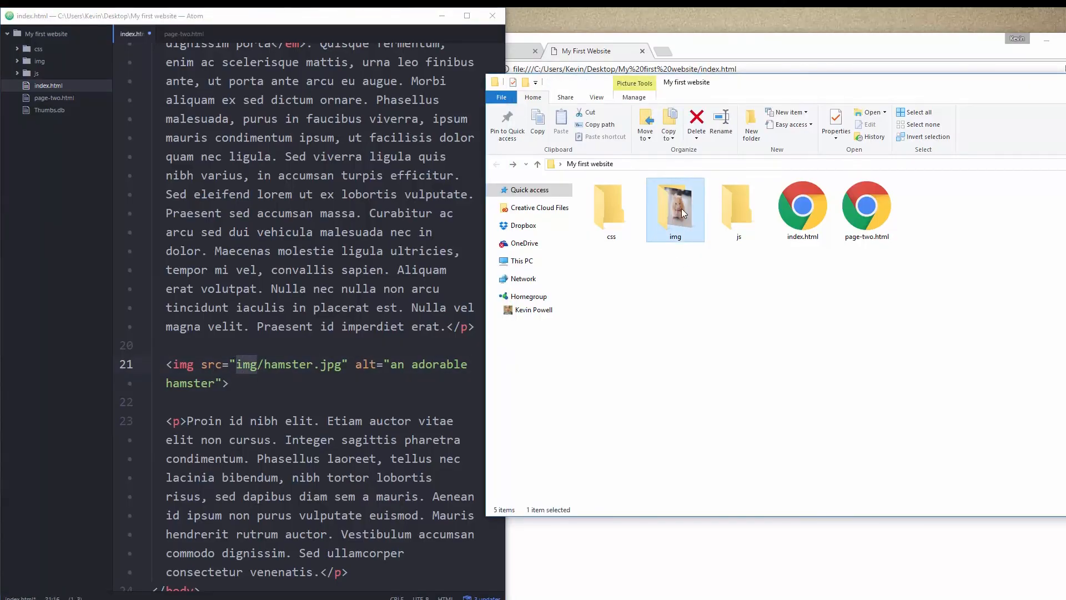
double_click(673, 209)
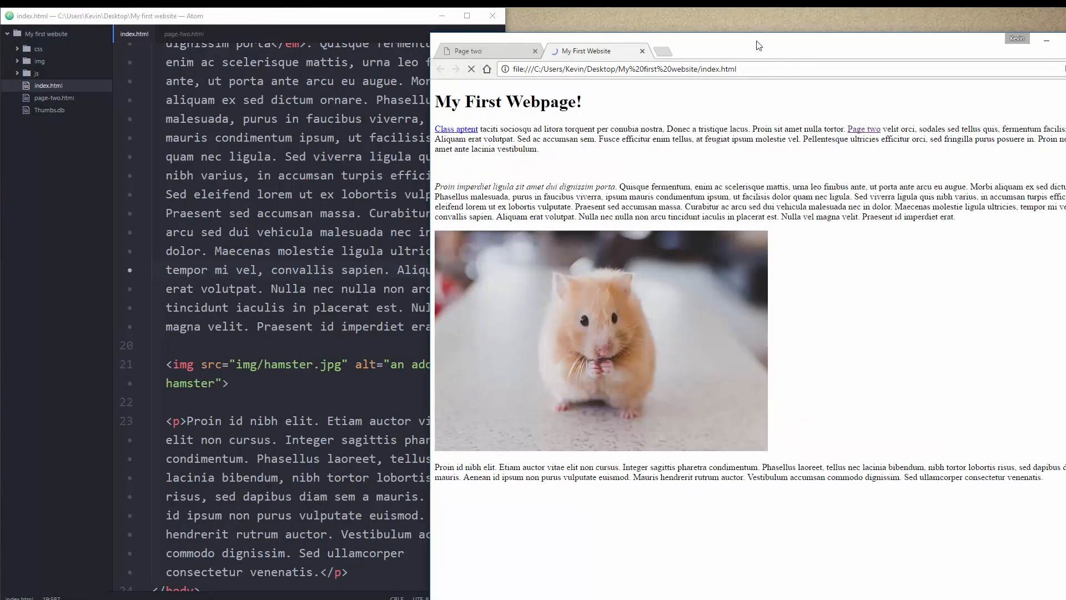
- Reload index.html in Chrome so the hamster photo appears
left_click(470, 69)
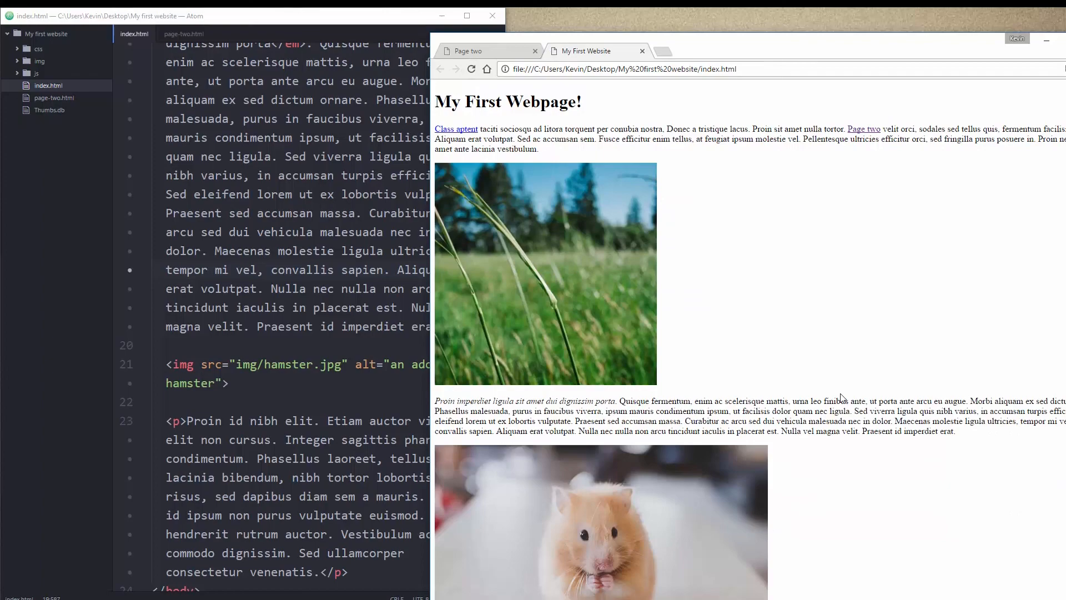